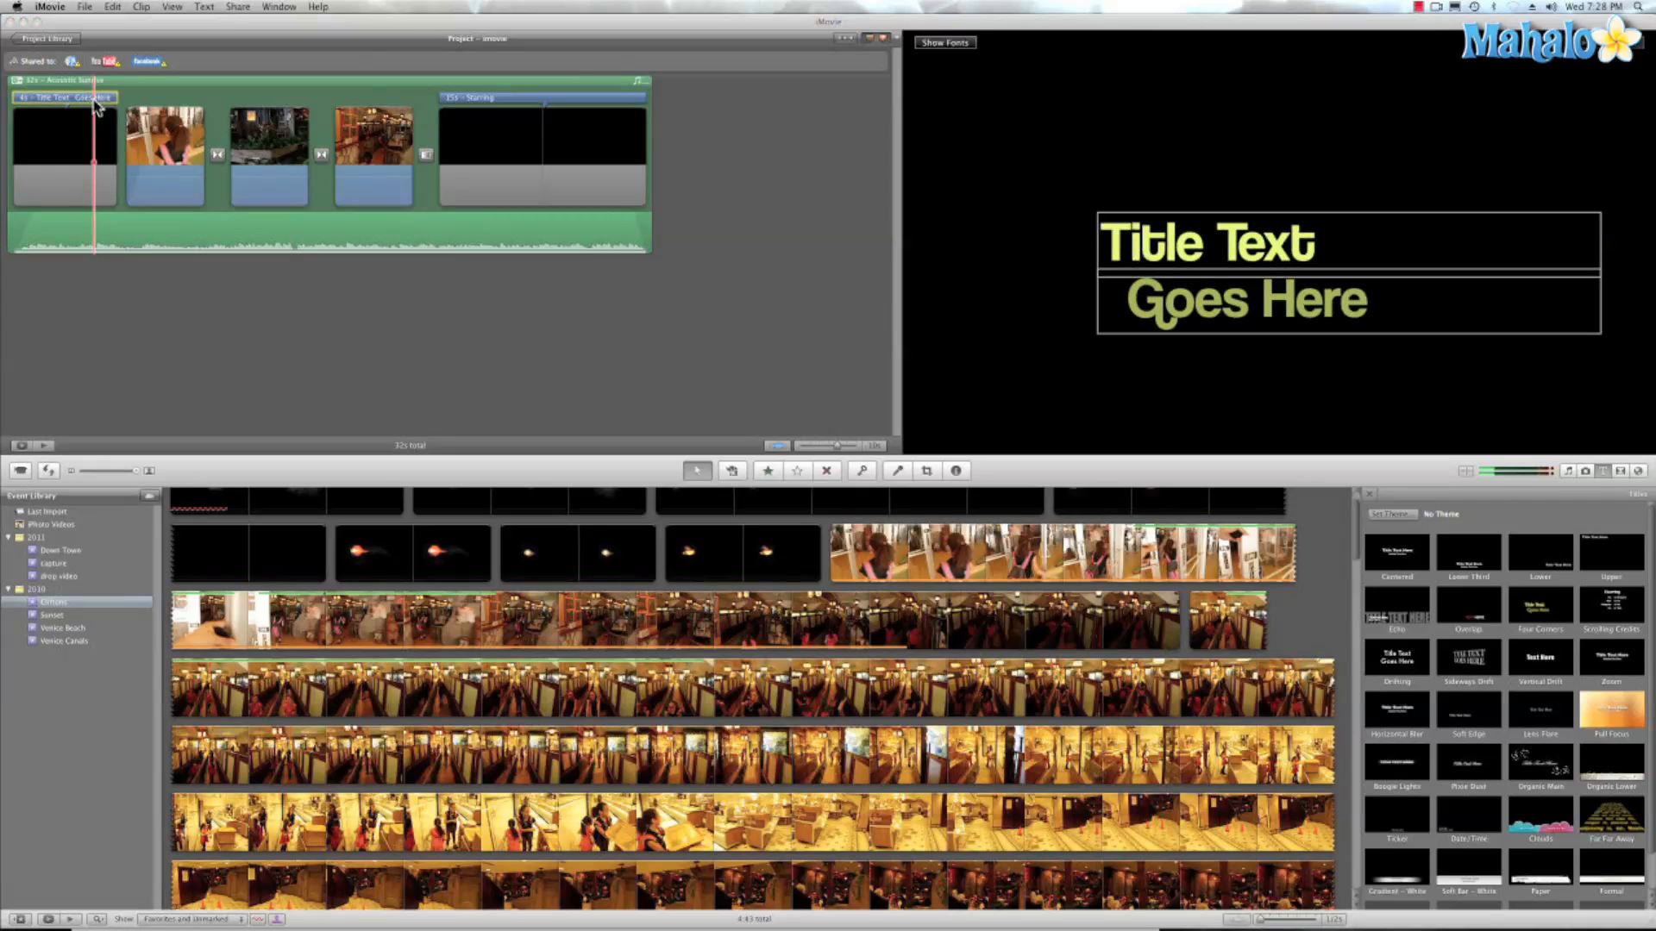
Step: Preview the Sign Painter House Script font on the title, then return it to Coolvetica
click(942, 43)
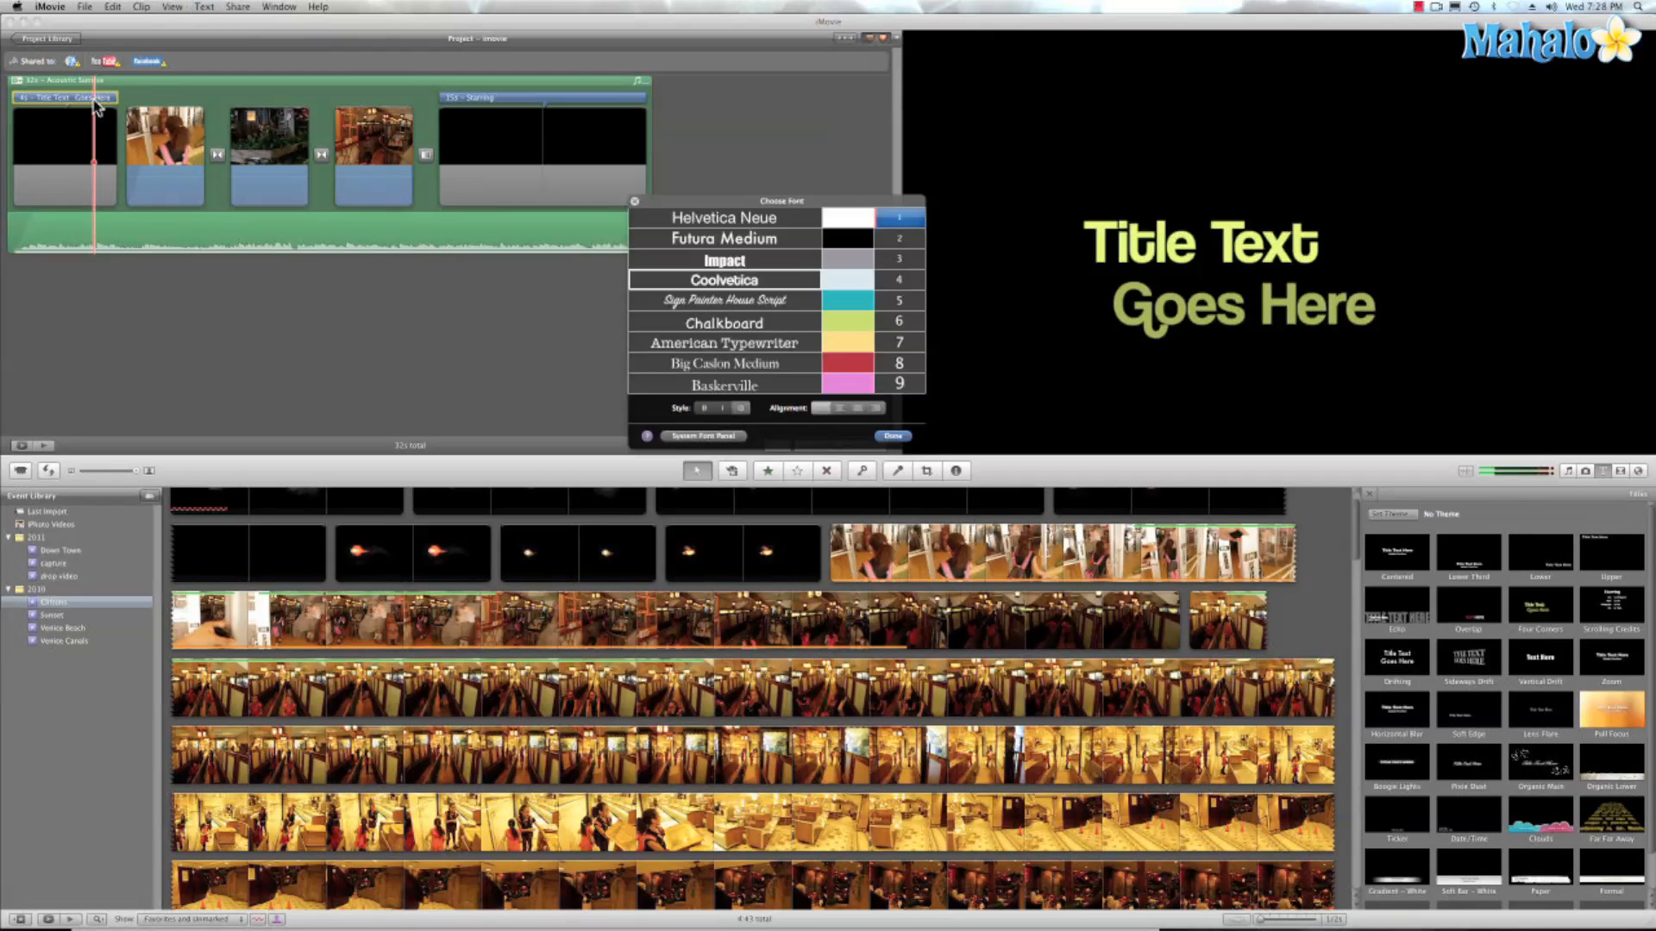
click(724, 279)
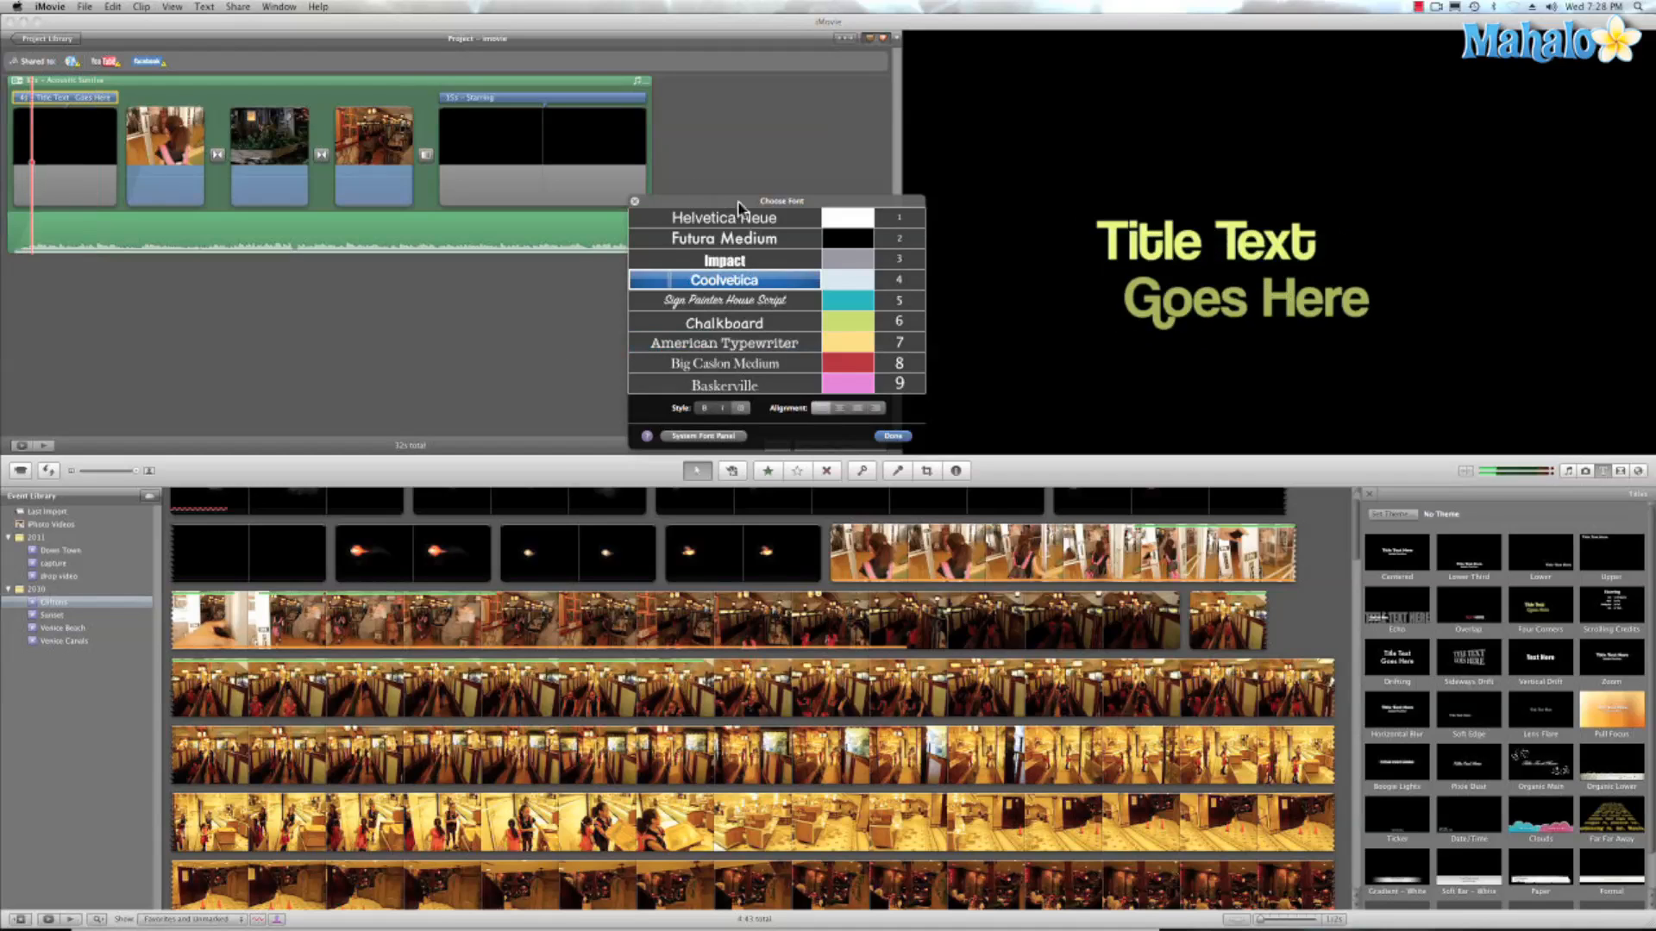
click(725, 301)
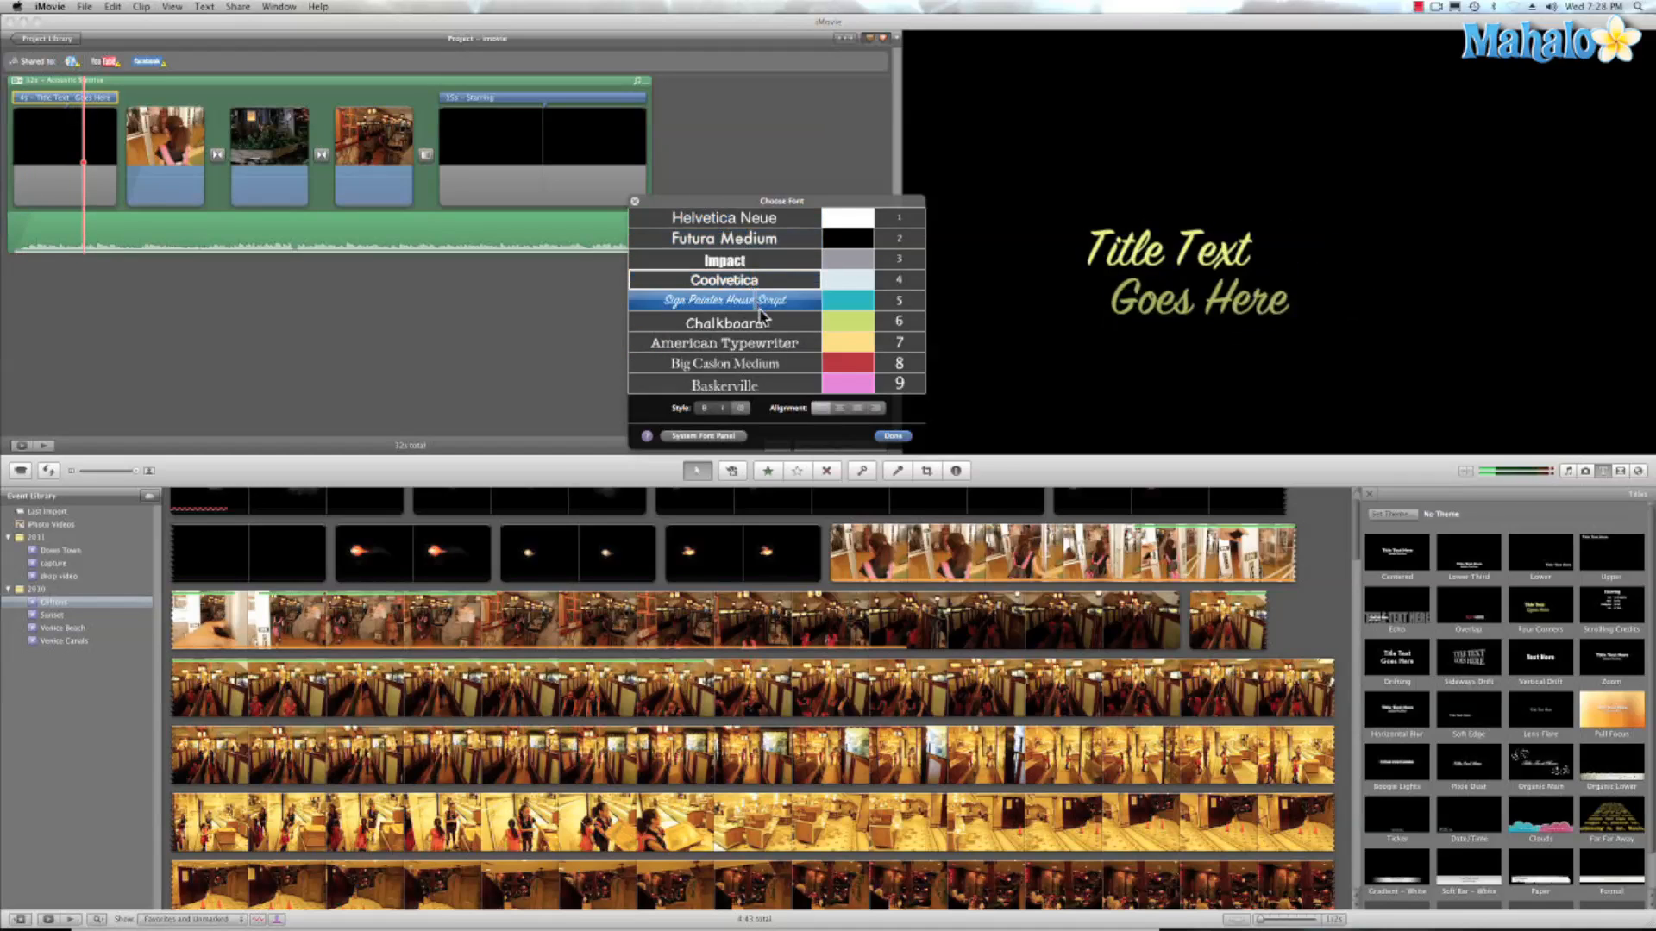
click(724, 279)
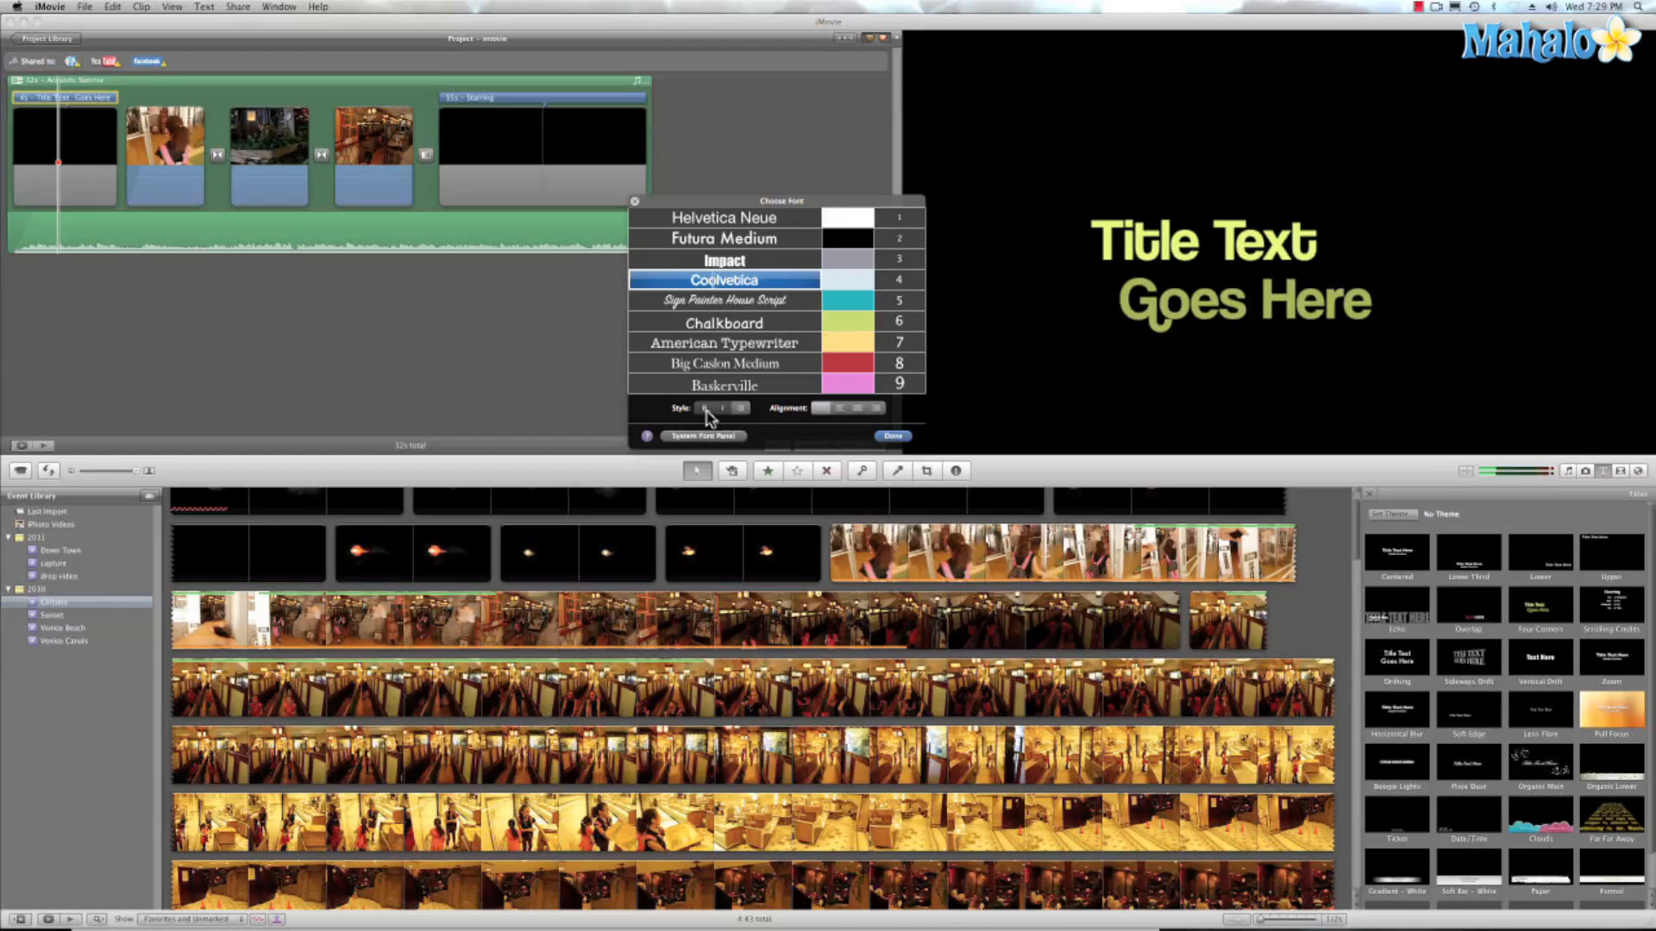
mouse_move(734, 446)
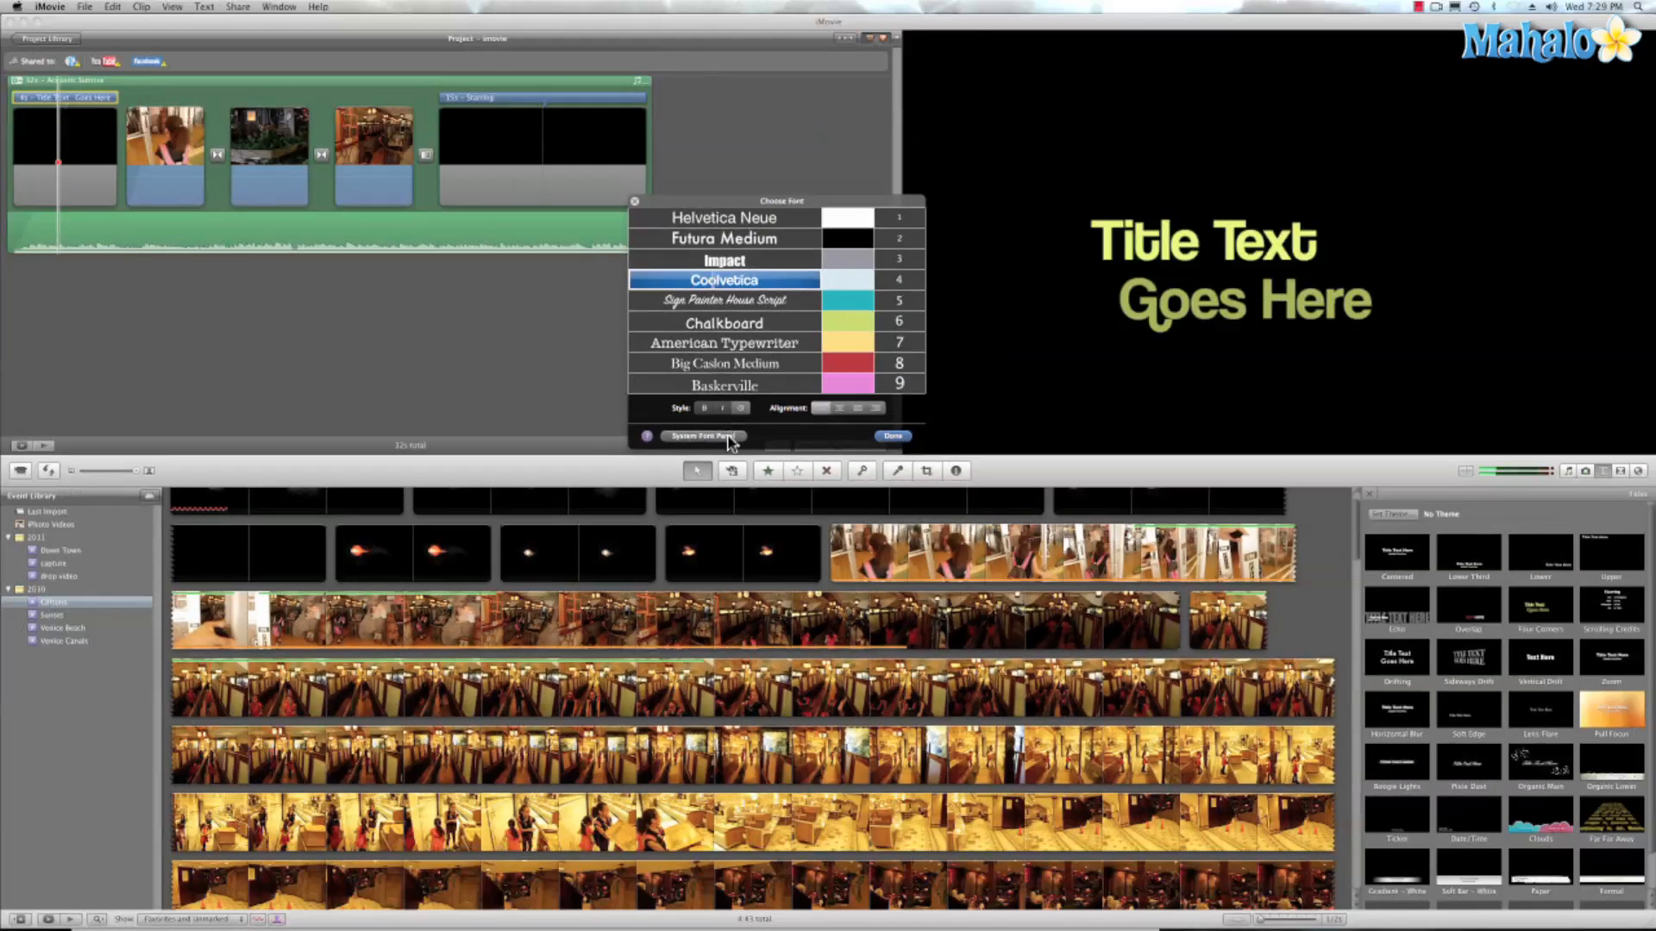
Step: Try handwriting, serif and monospaced system fonts on Title Text, then settle on Zapfino
click(702, 435)
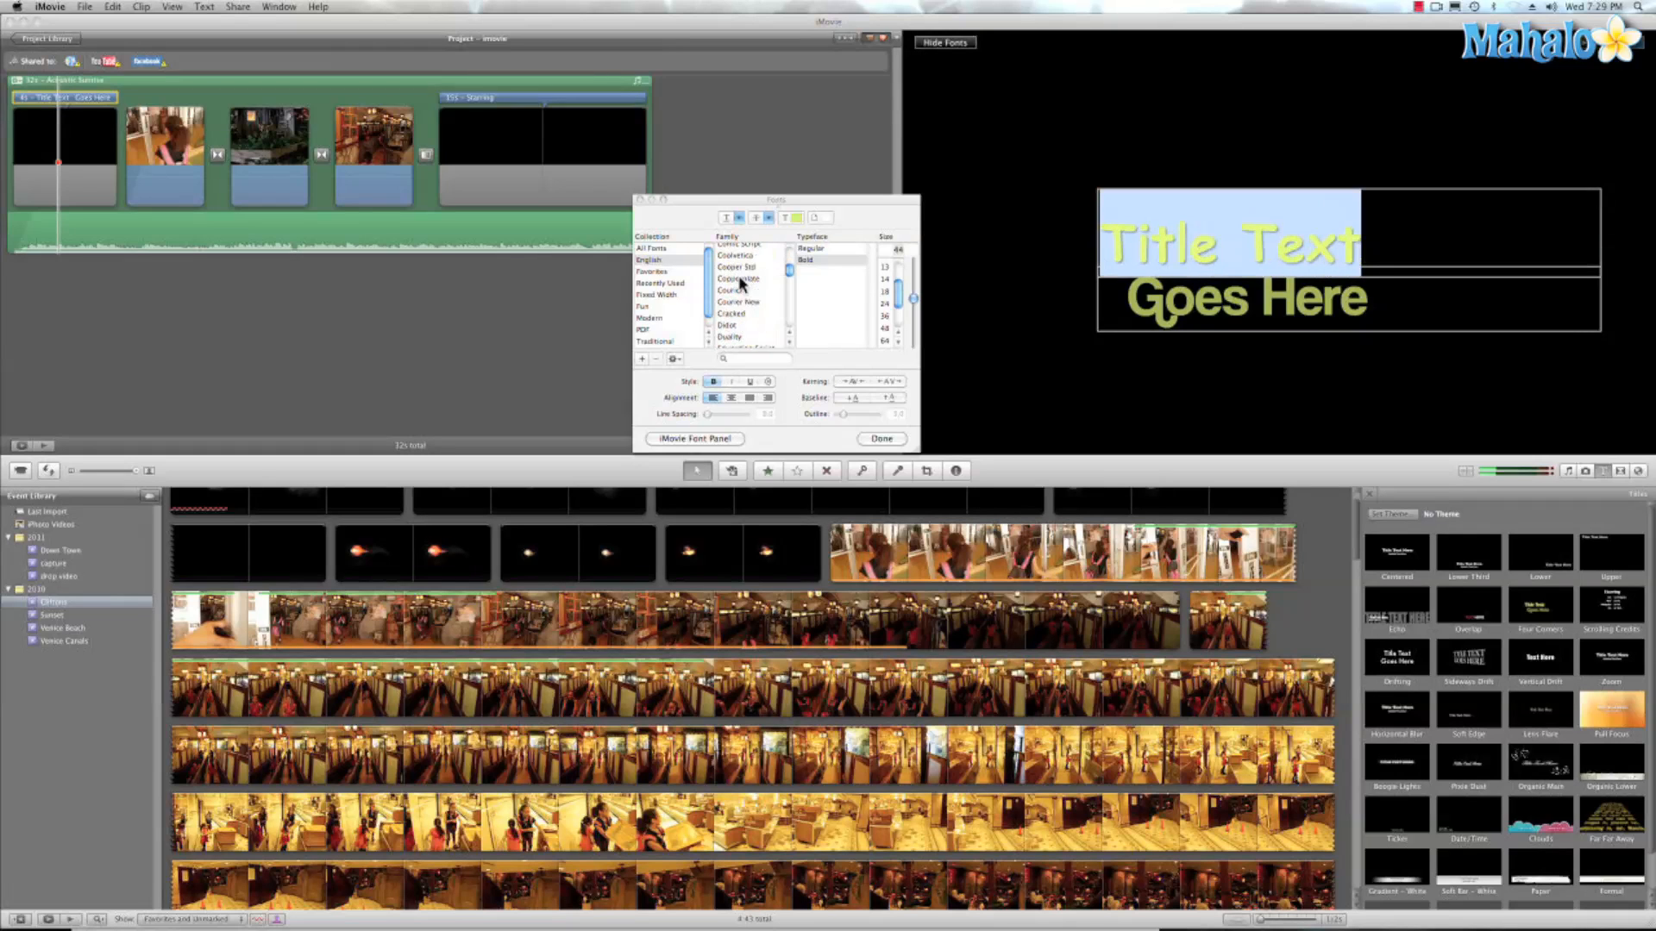
scroll(down, 3)
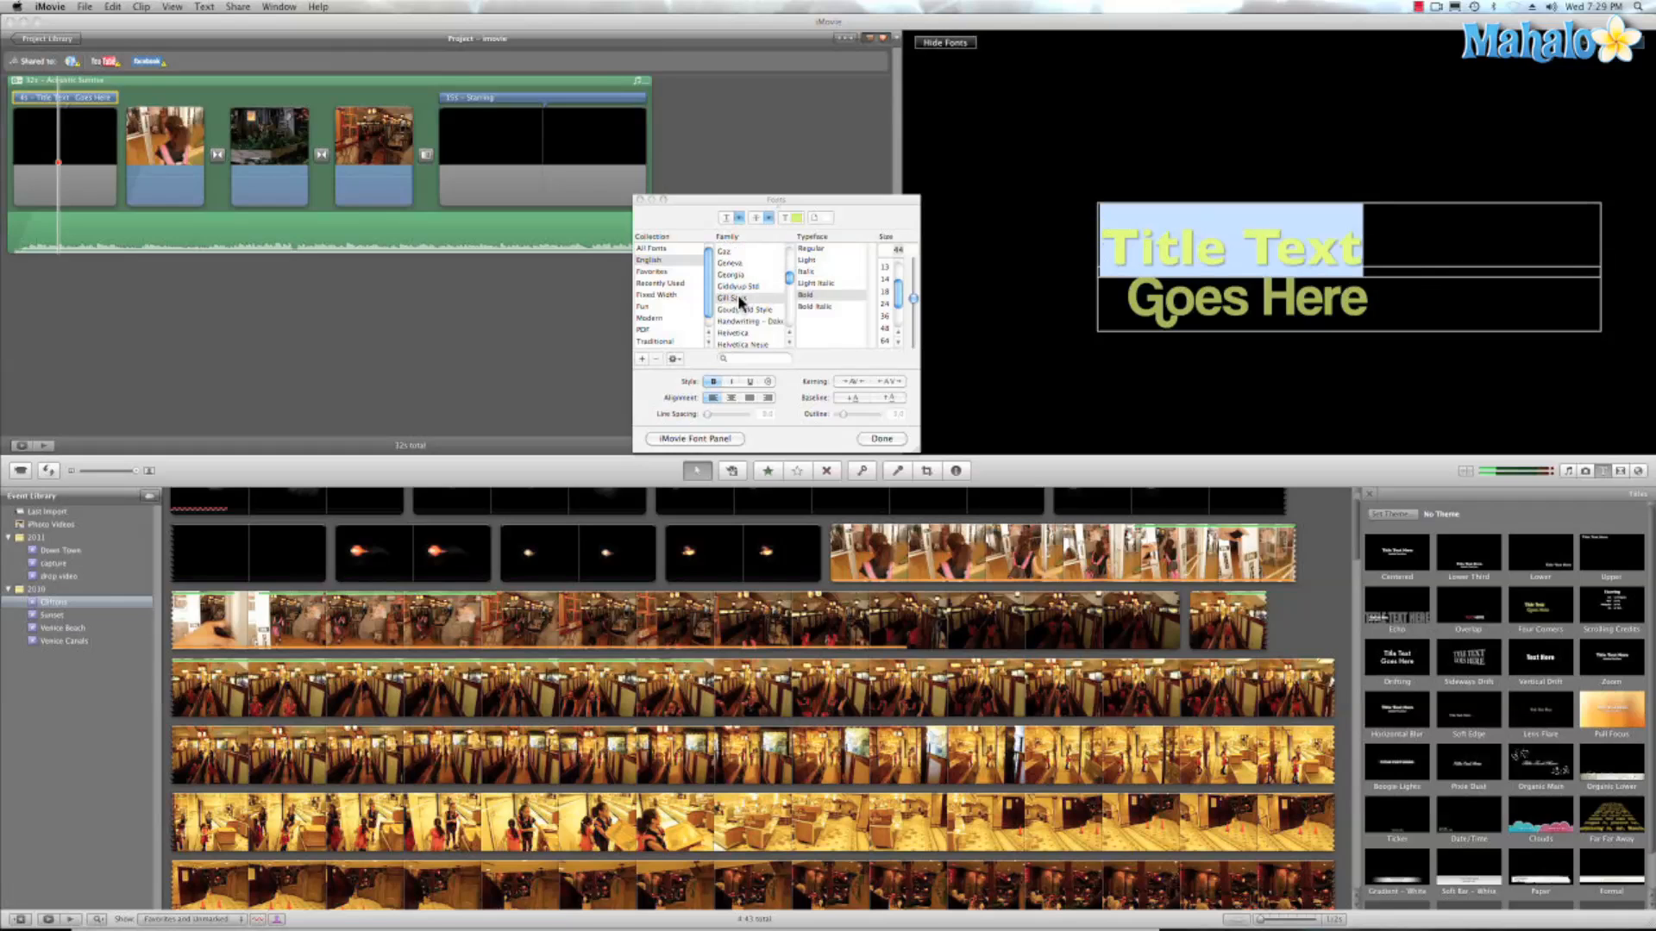
click(750, 290)
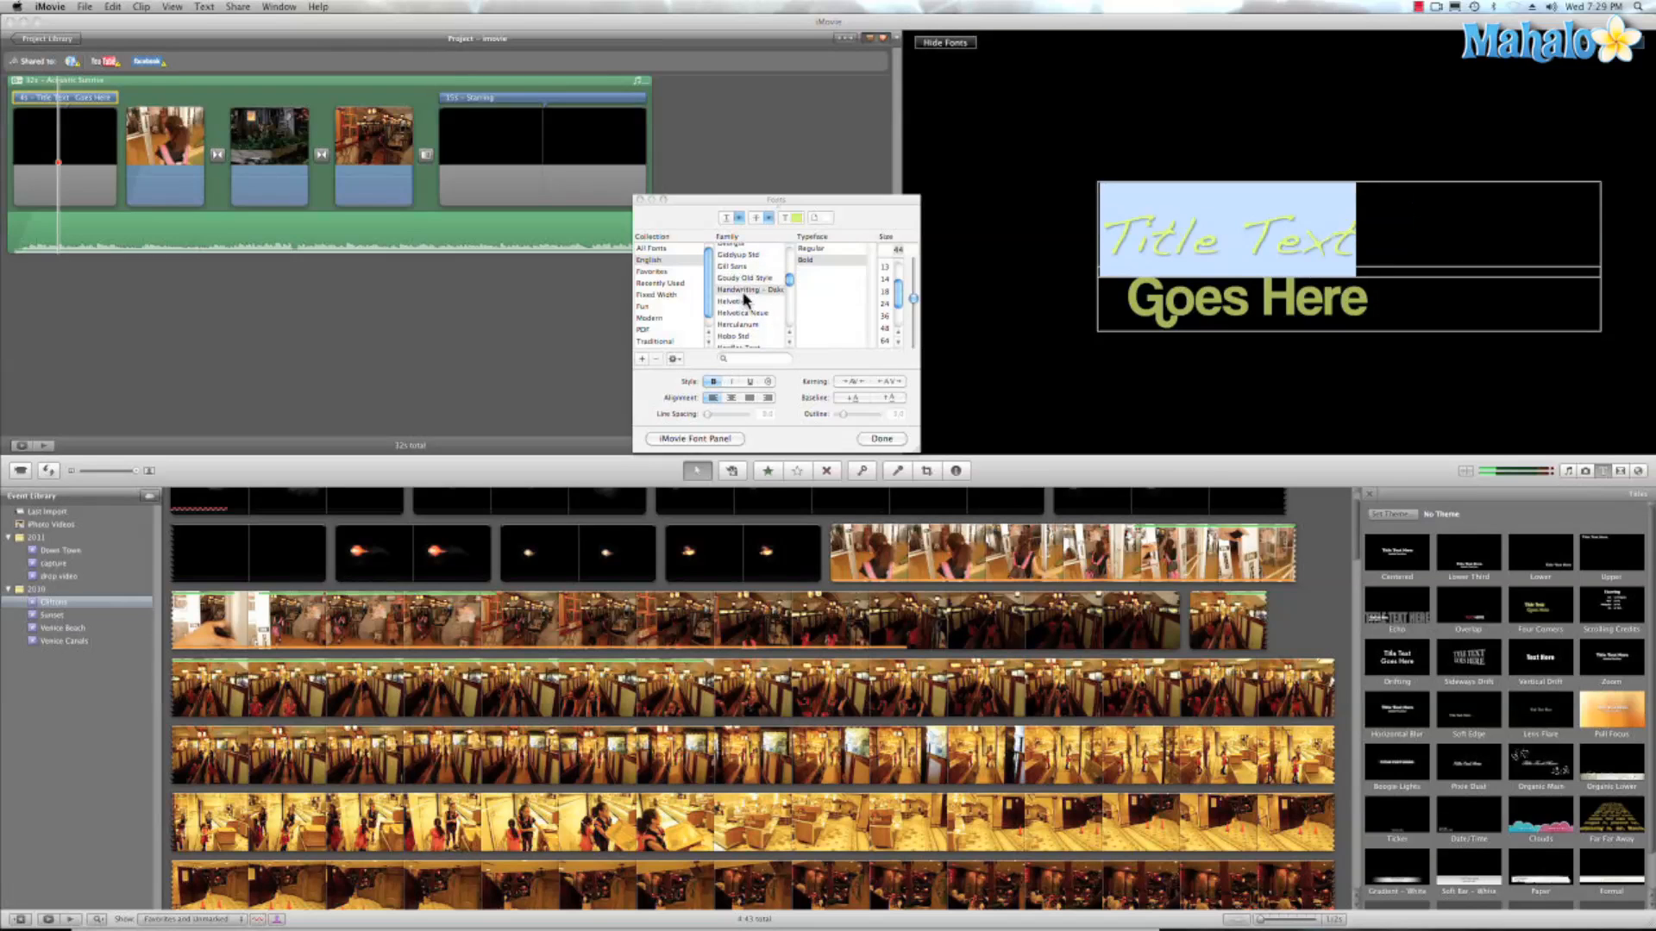
click(740, 296)
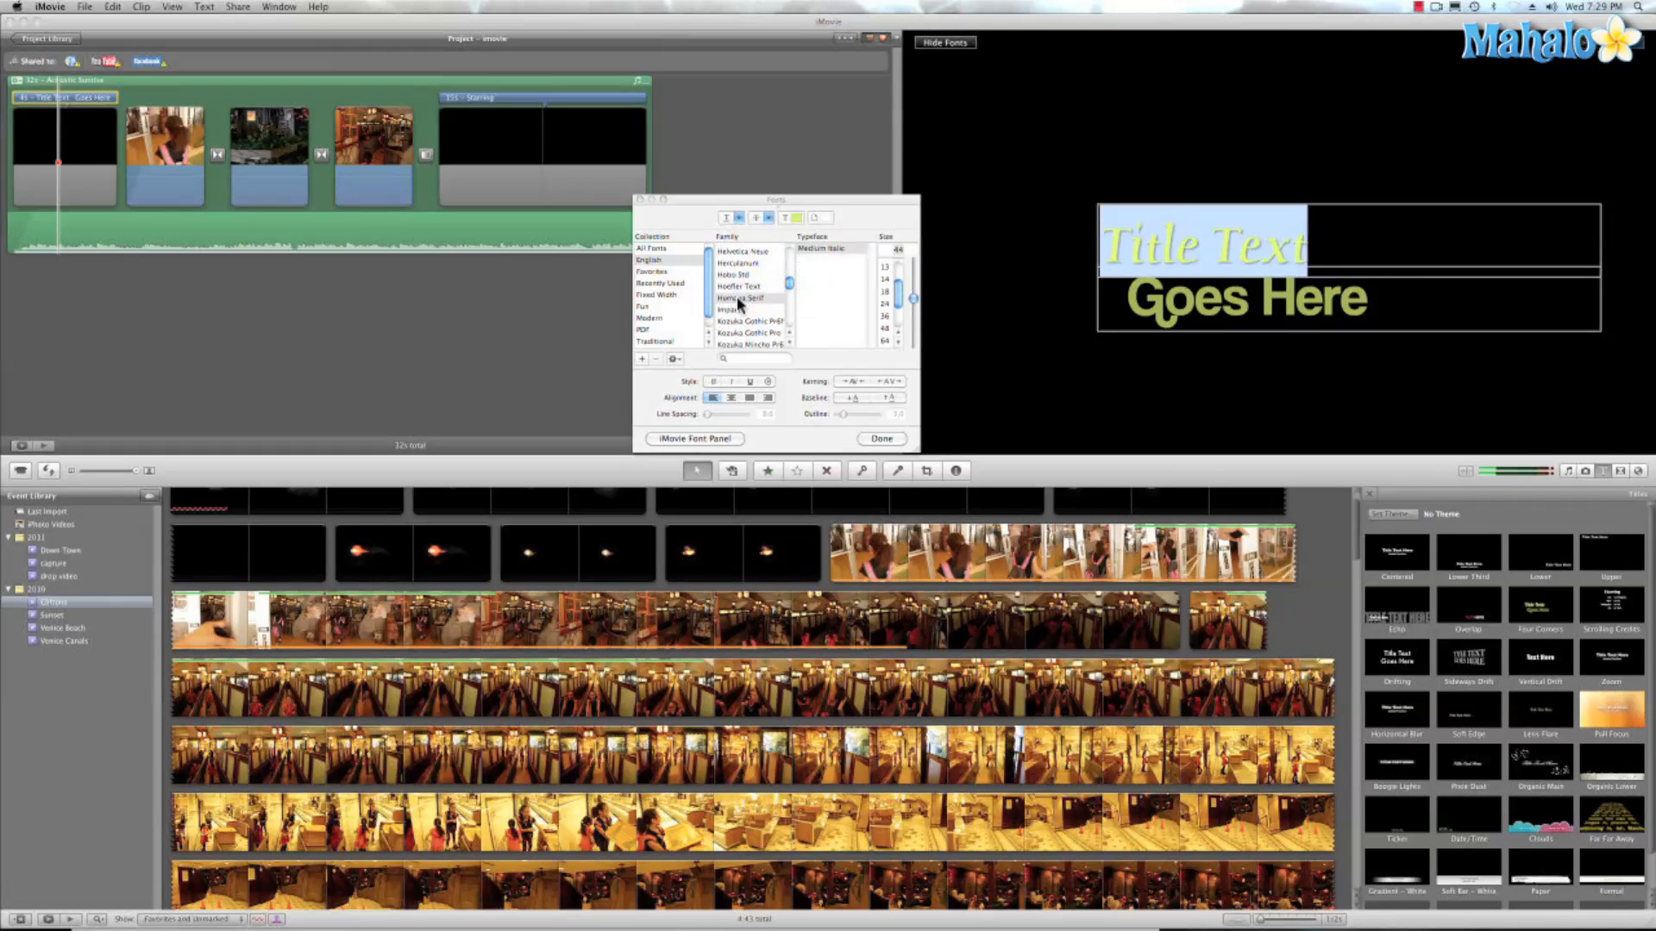
click(746, 297)
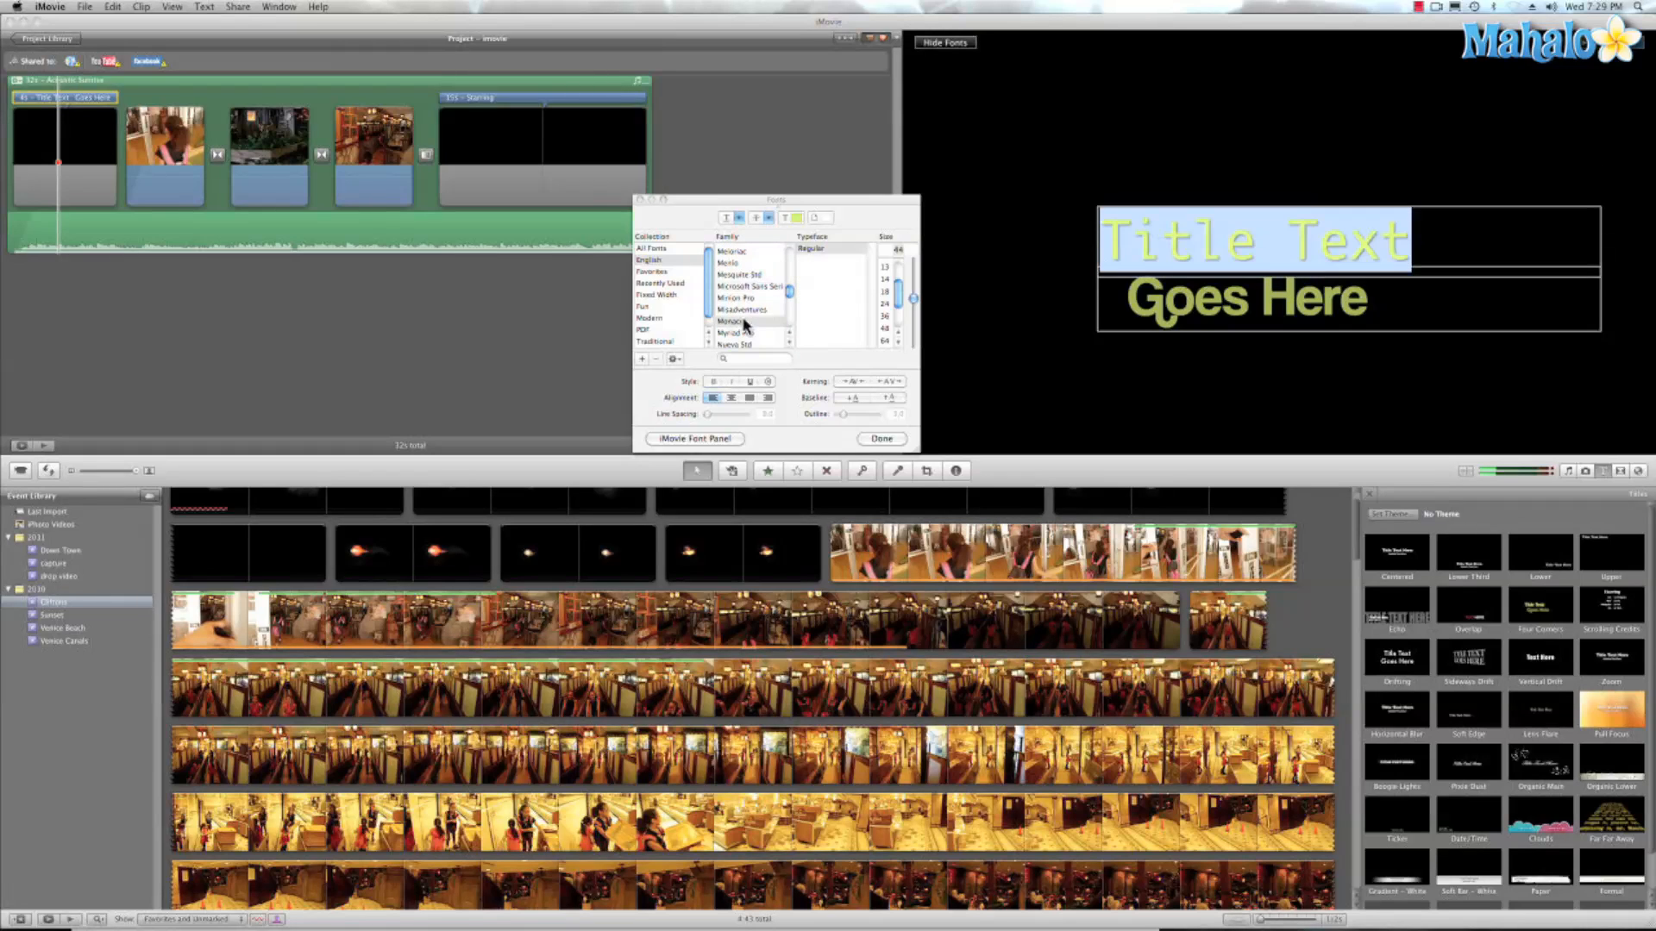
scroll(down, 3)
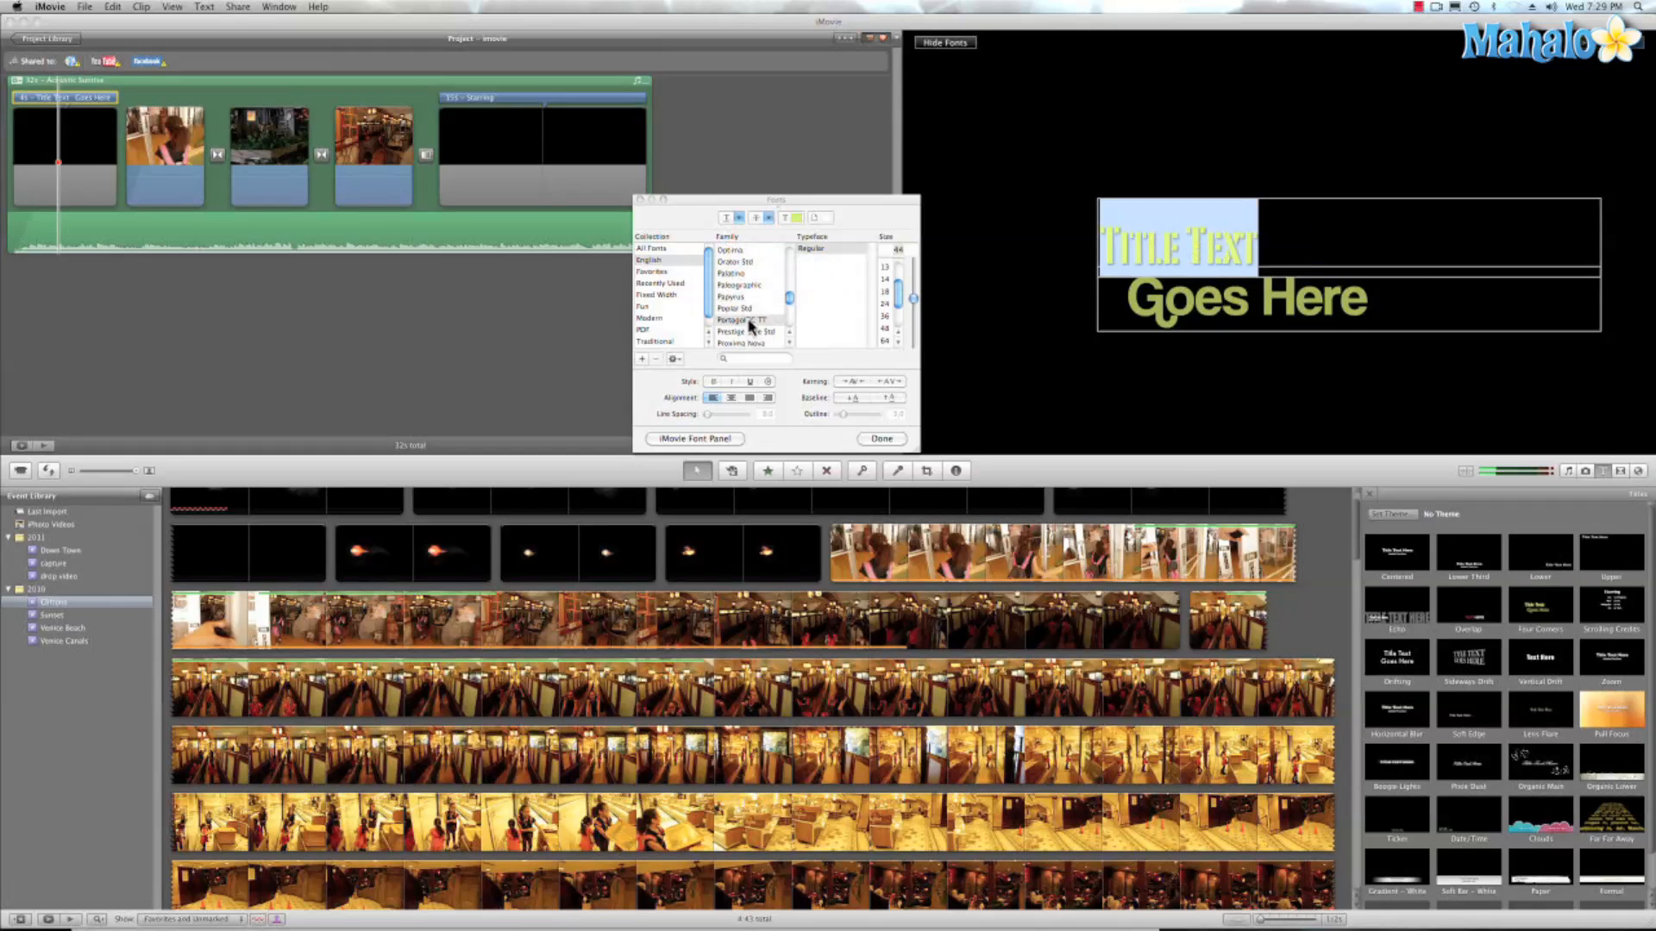
scroll(down, 3)
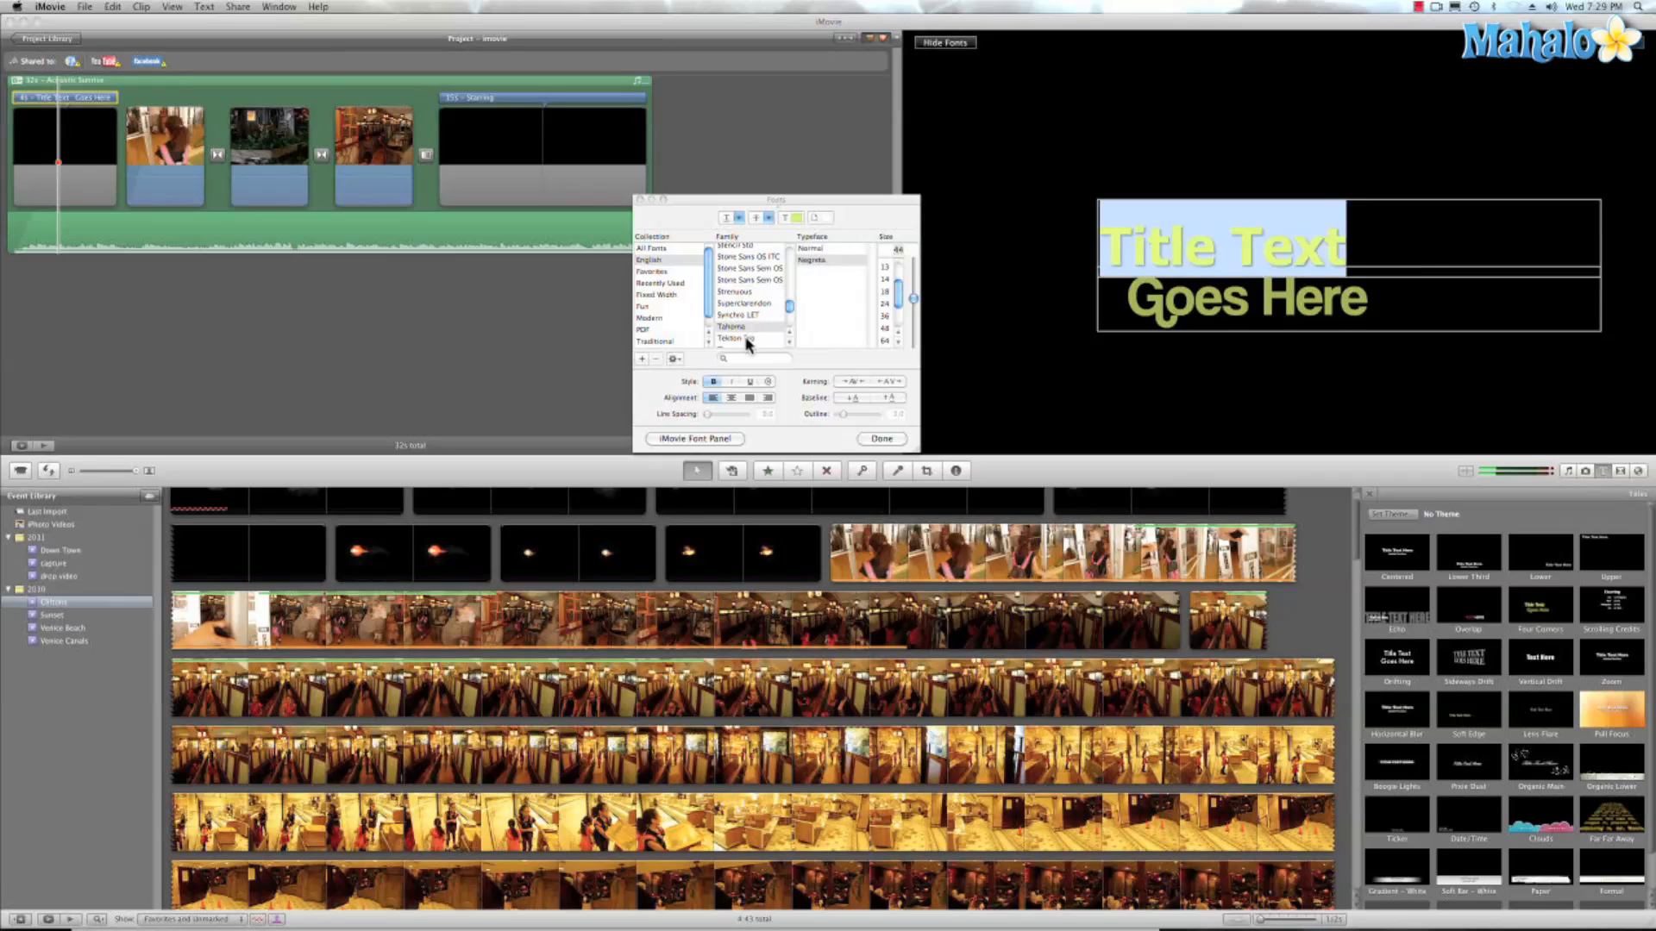
scroll(down, 3)
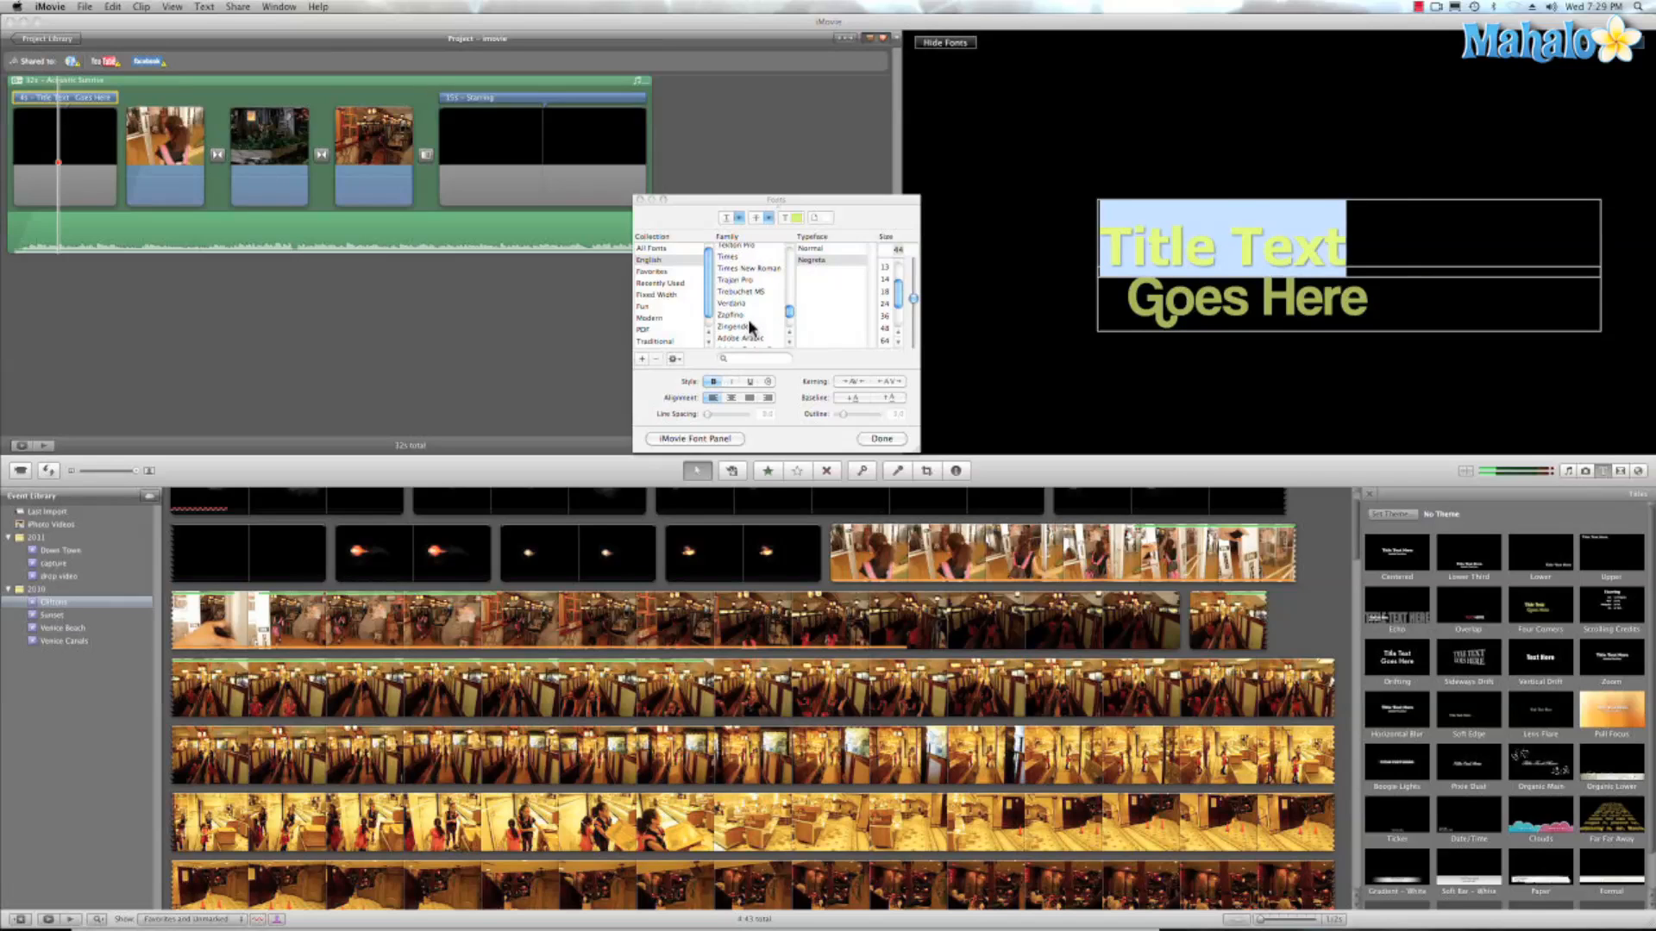
click(729, 315)
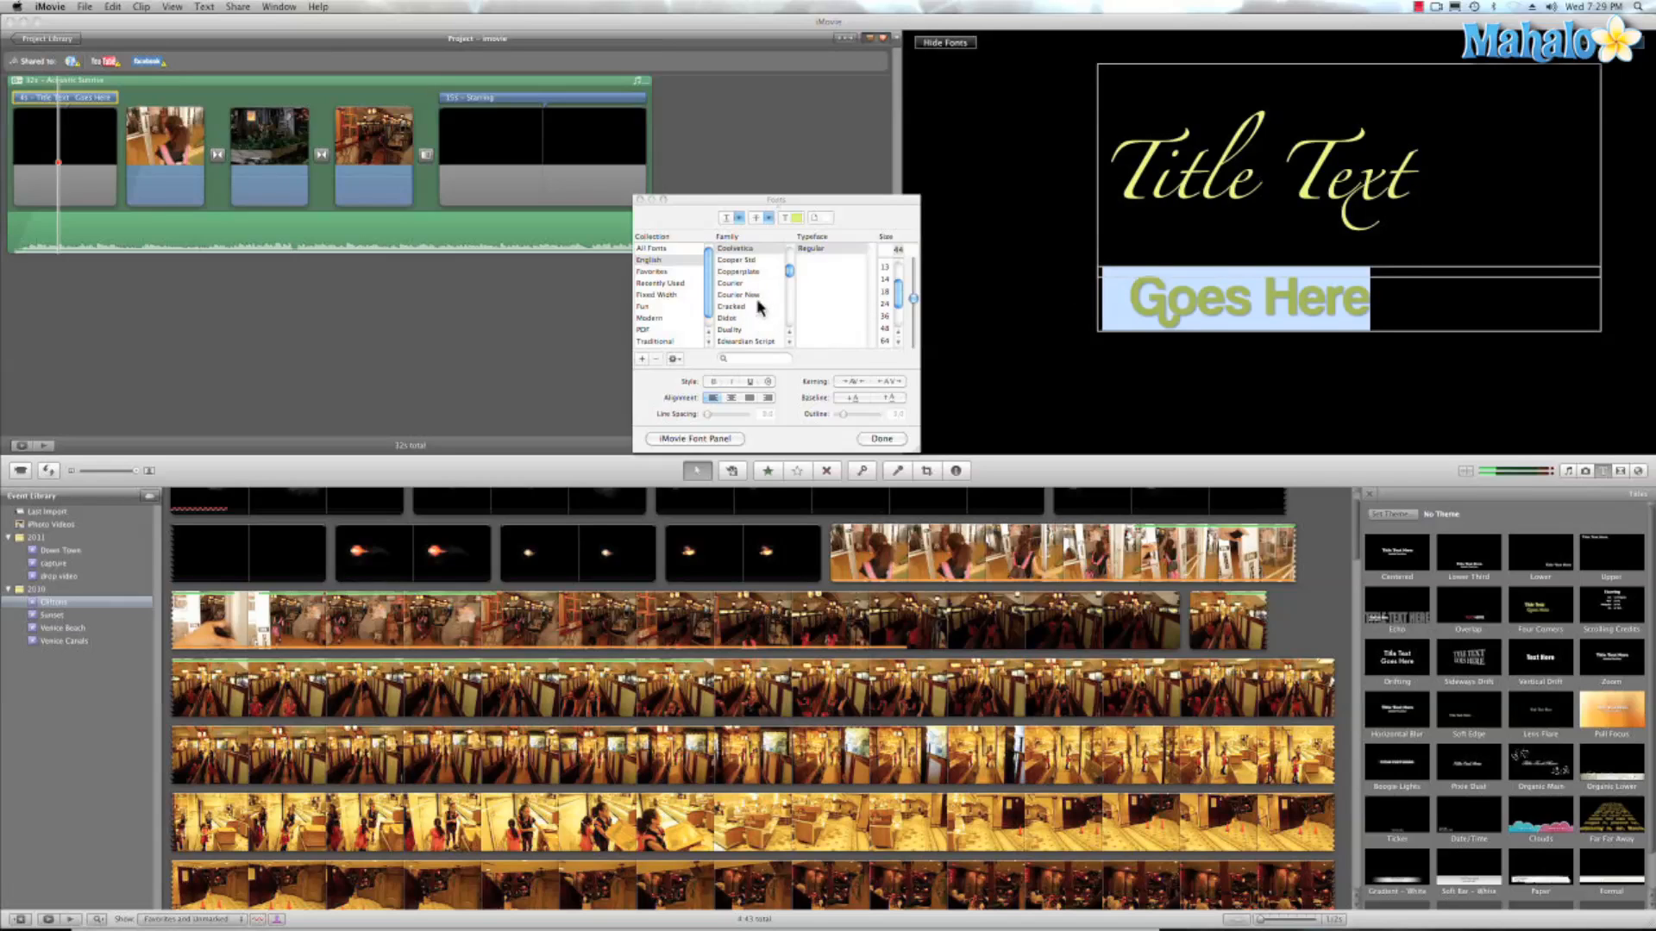
Step: Try Zapfino, underline and a plain serif on Goes Here, making it bold and outlined
click(754, 358)
text(z)
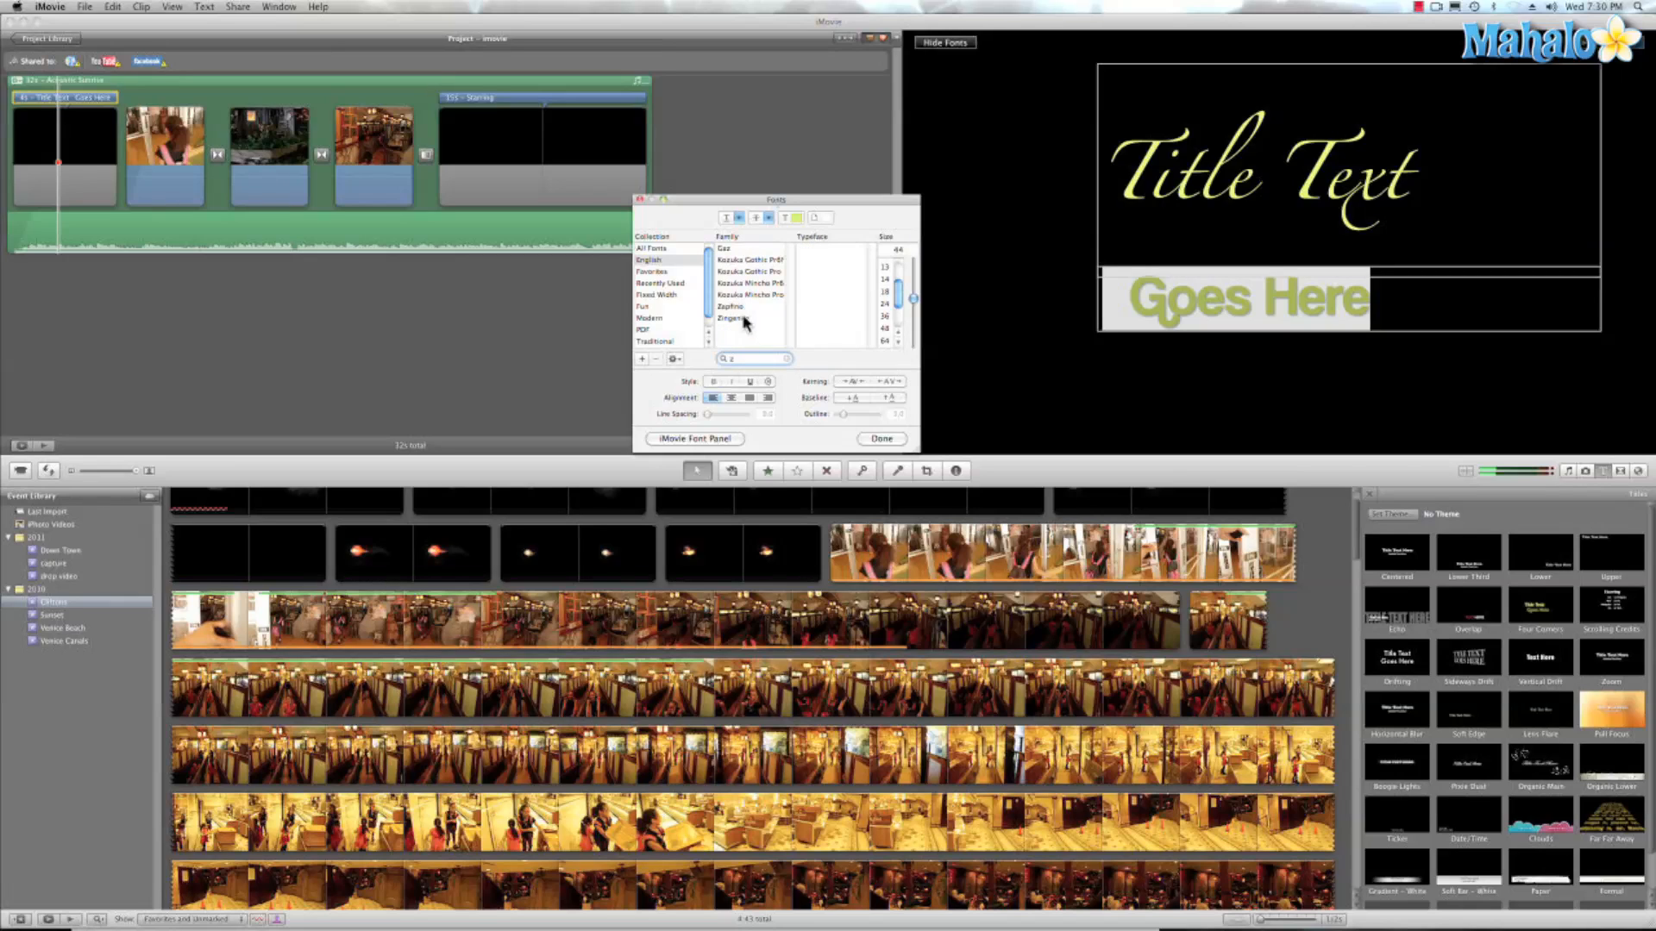
click(730, 306)
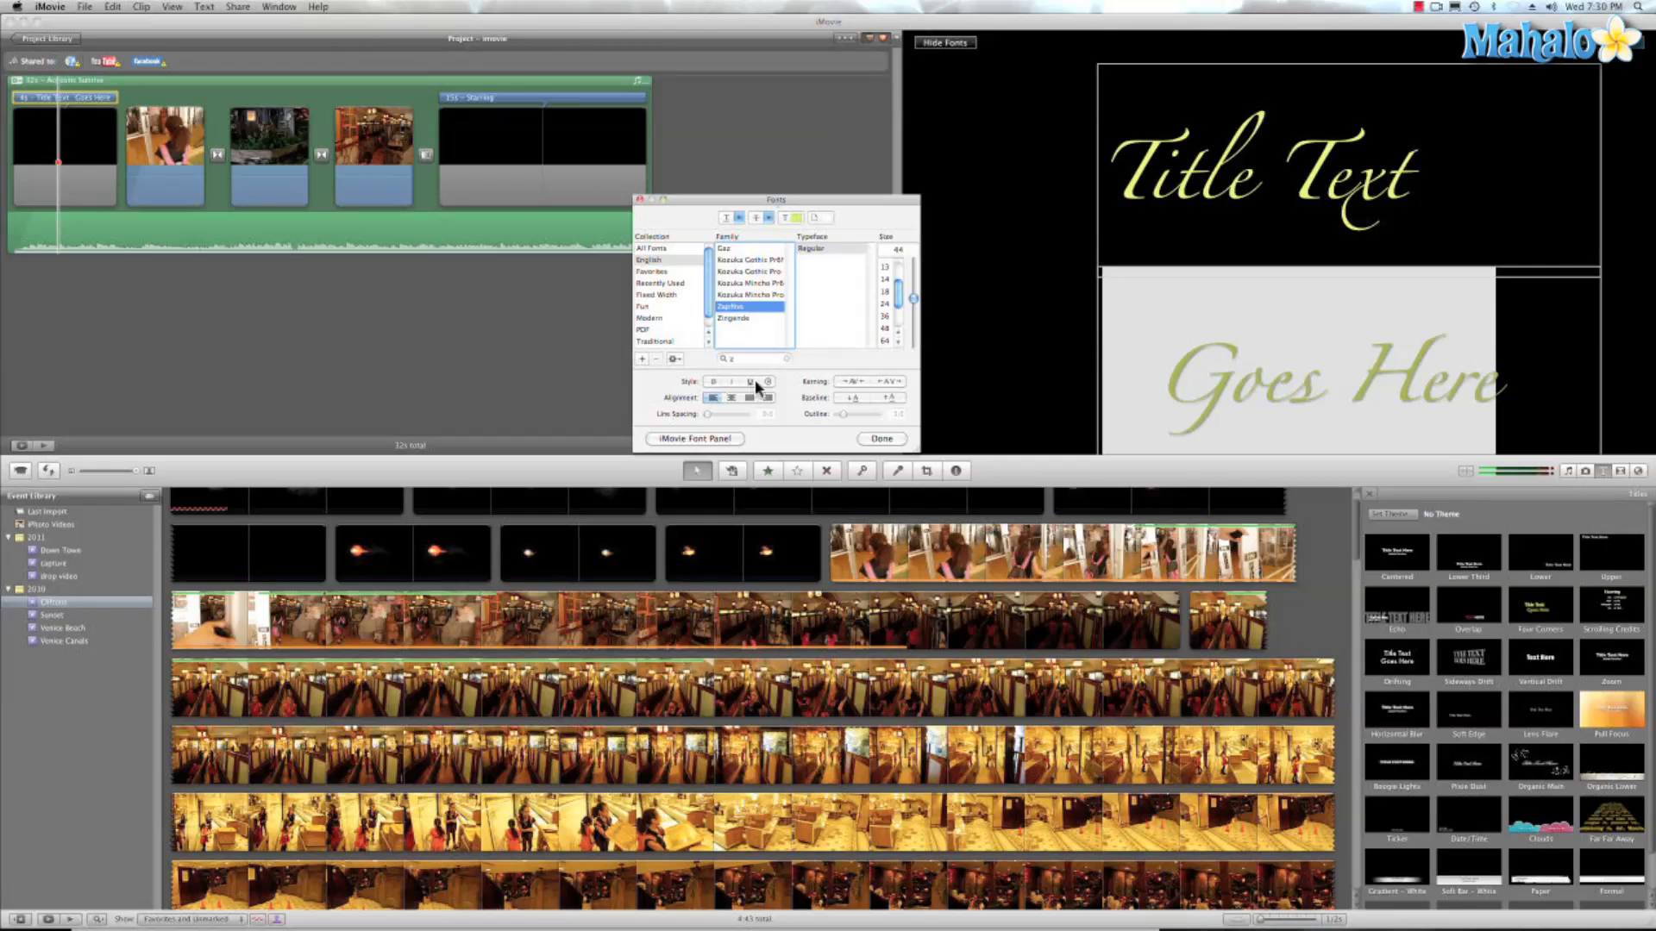
click(748, 381)
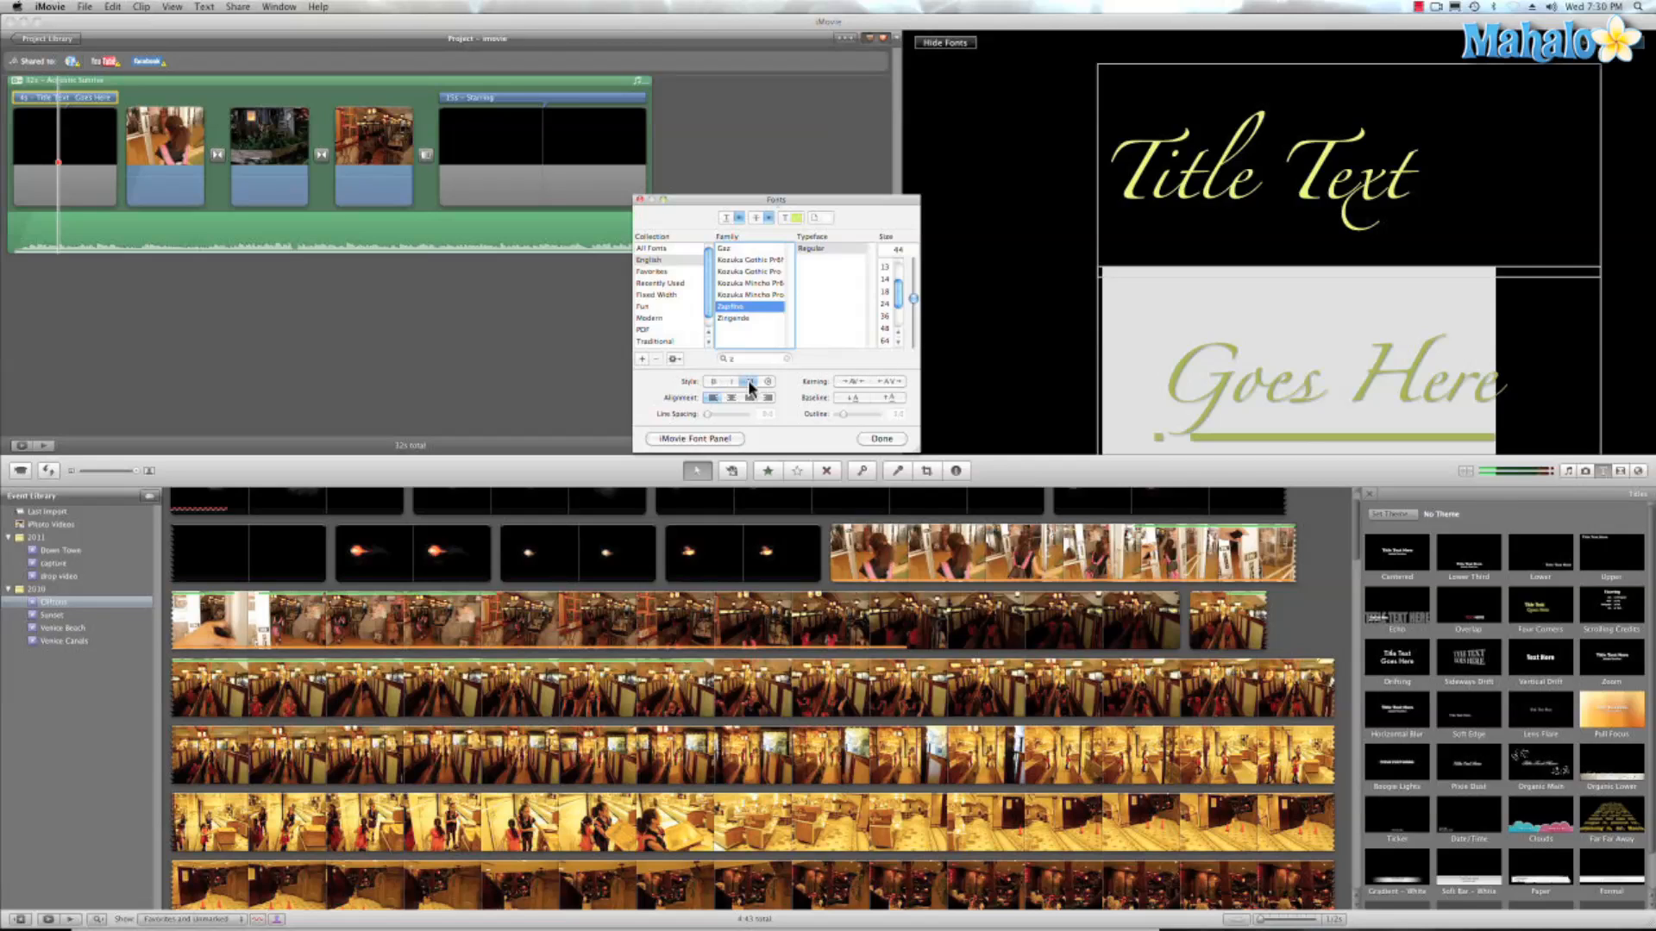
click(750, 283)
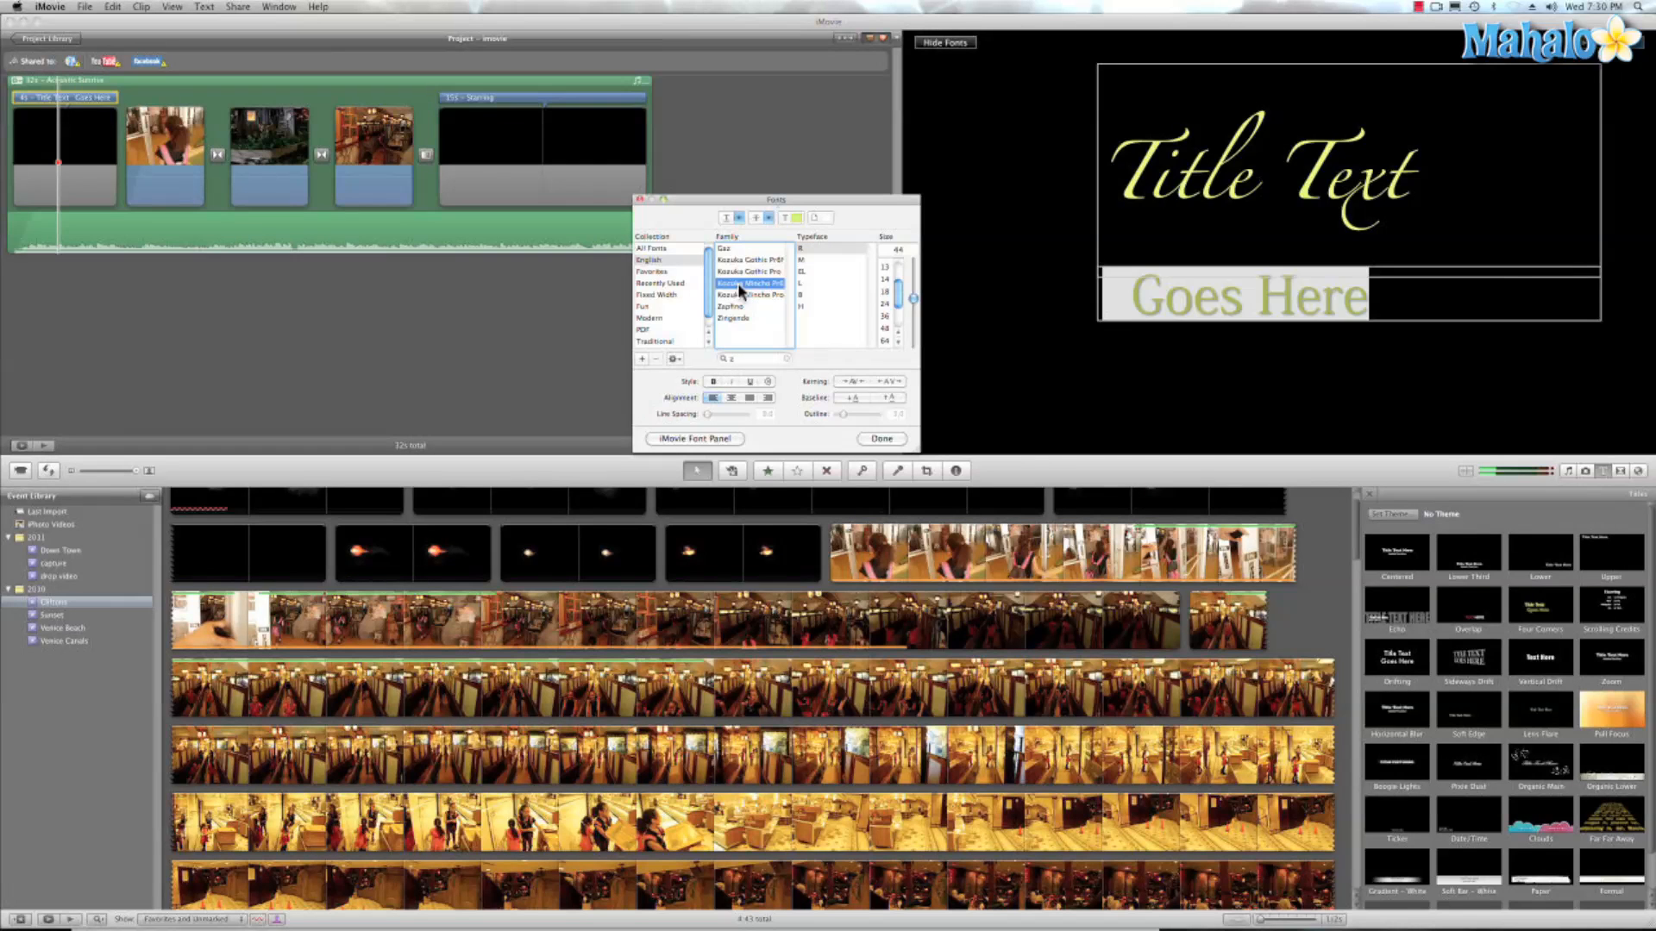
click(714, 381)
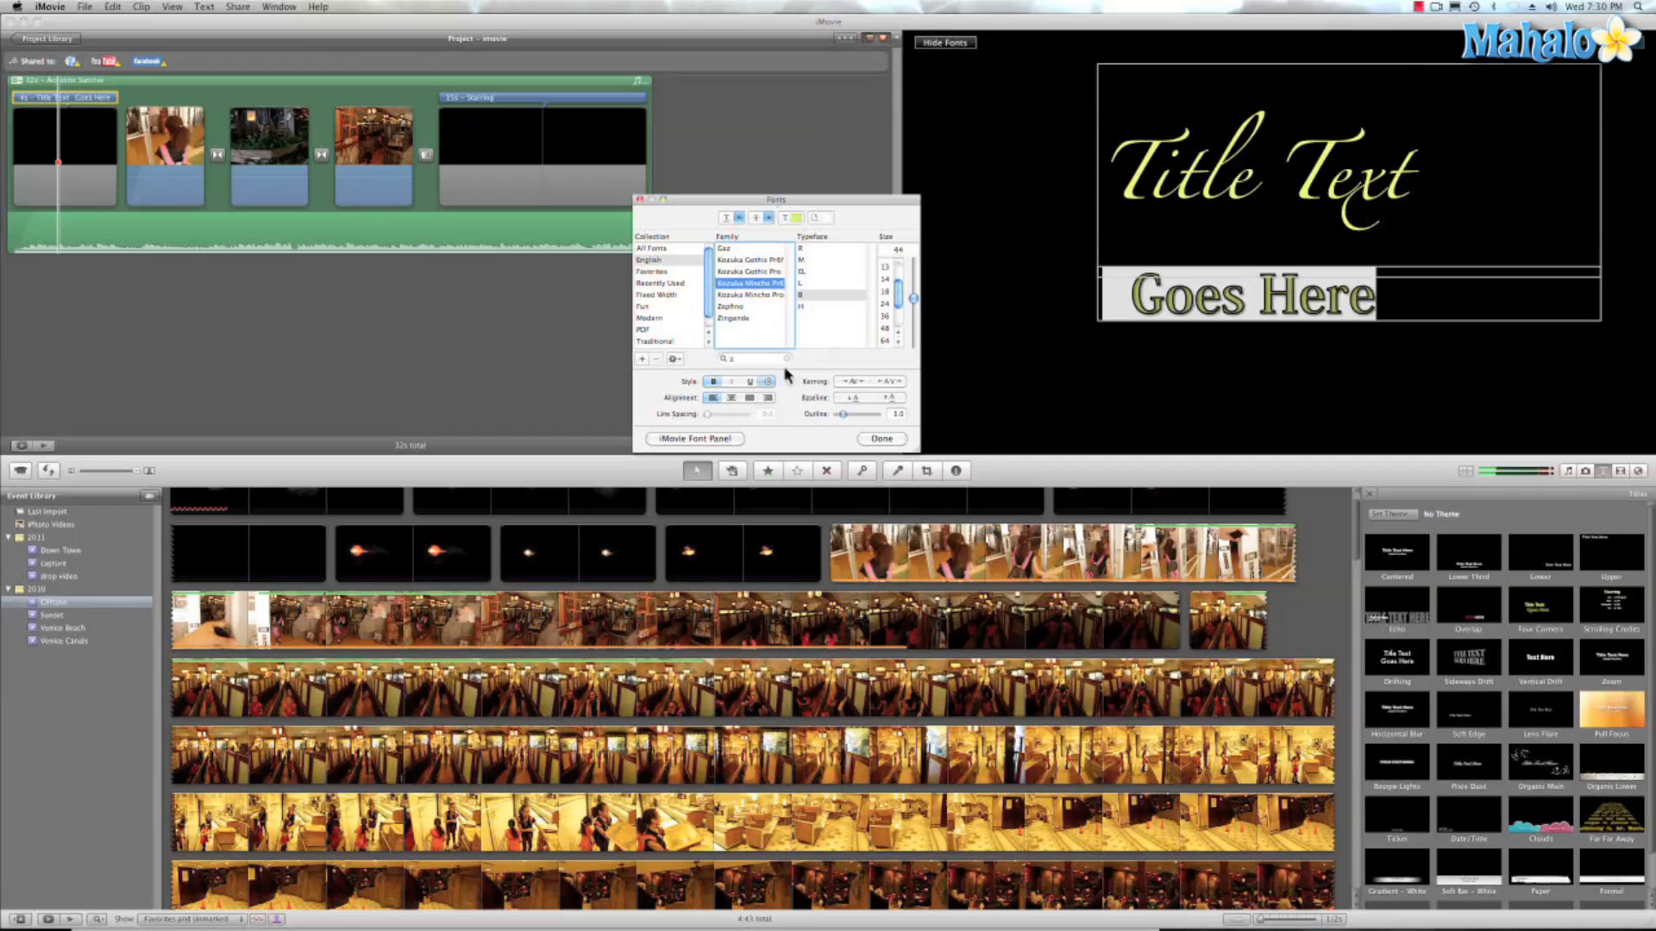
Step: Select the Title Text line and give it a bold weight
click(732, 306)
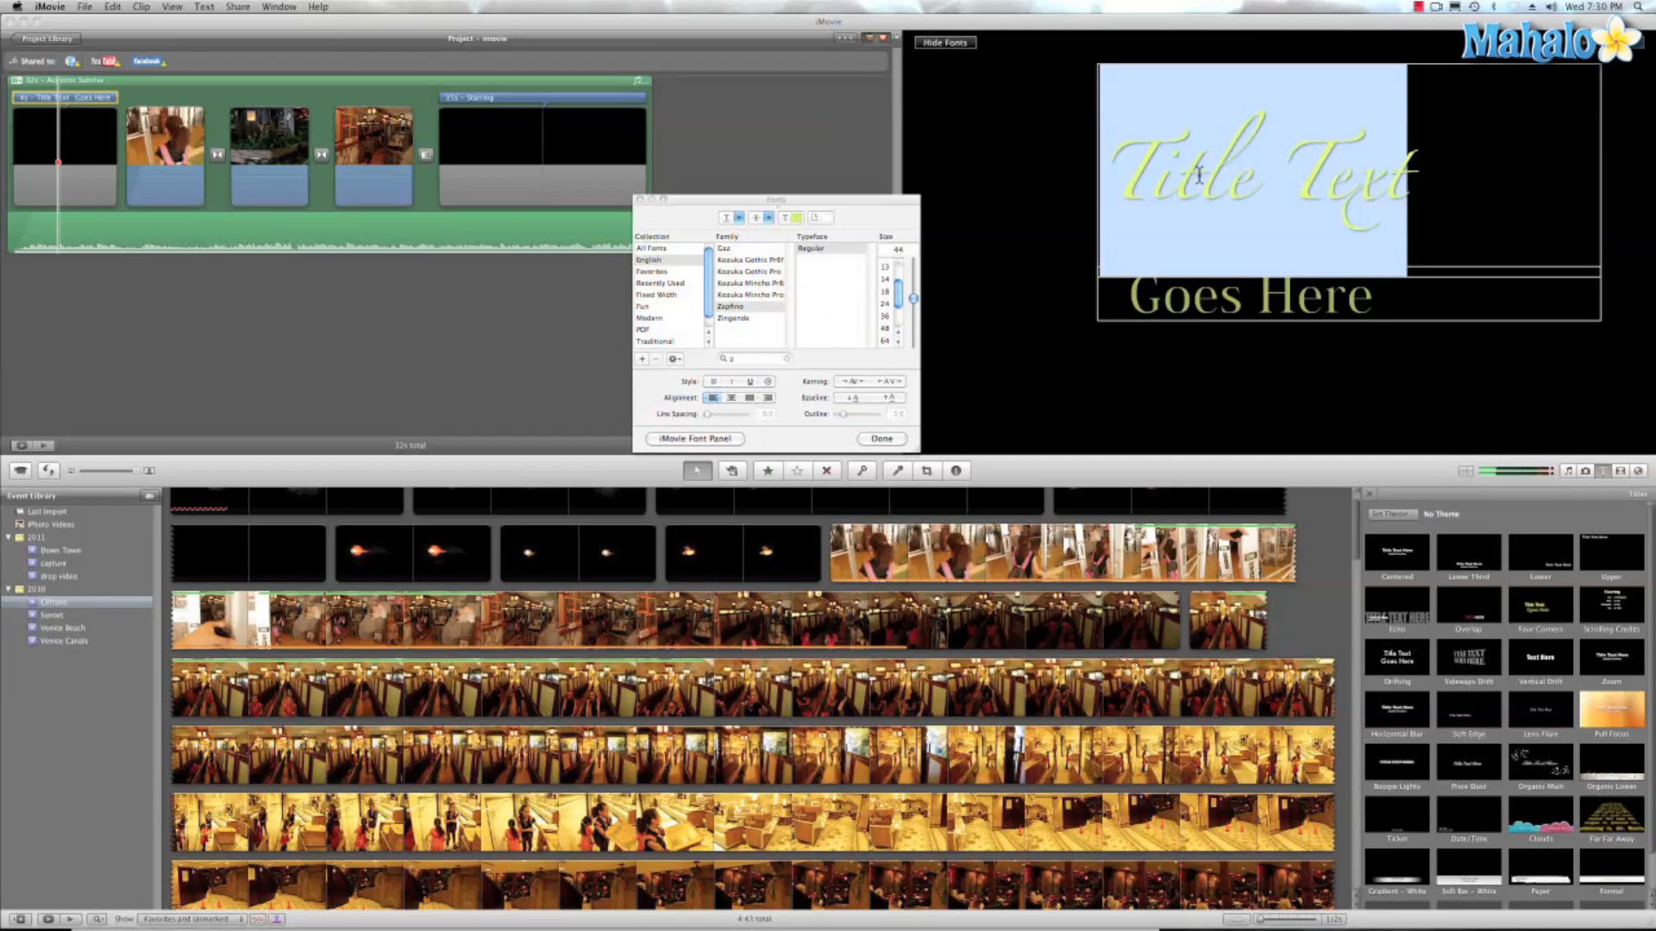
click(749, 294)
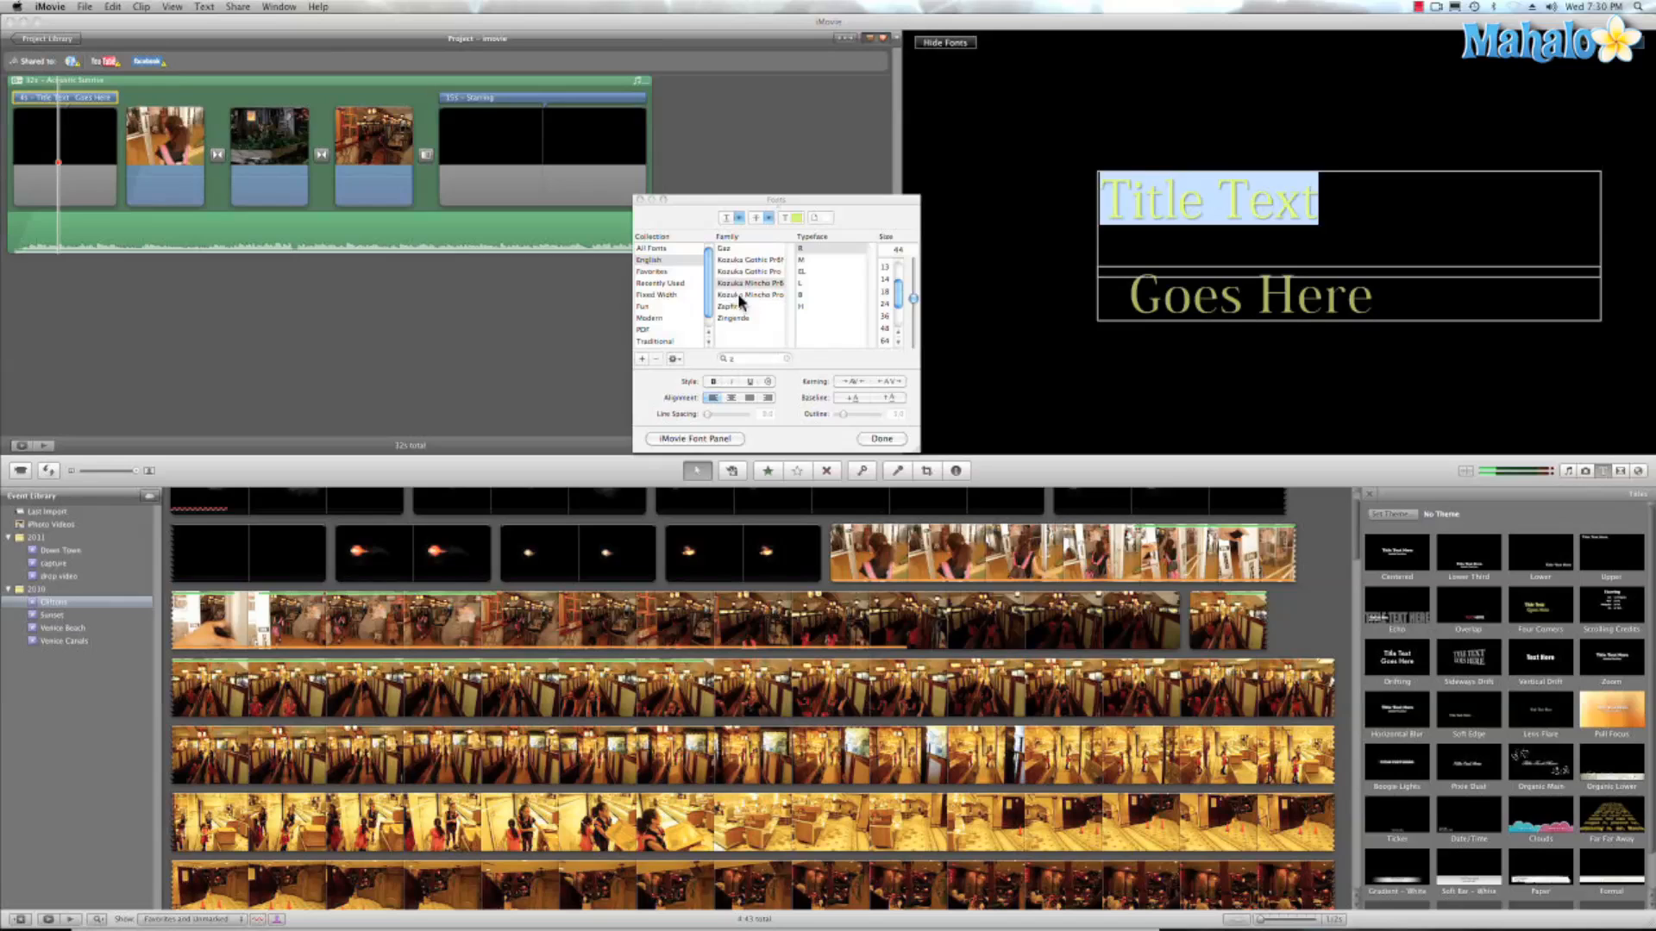
click(750, 282)
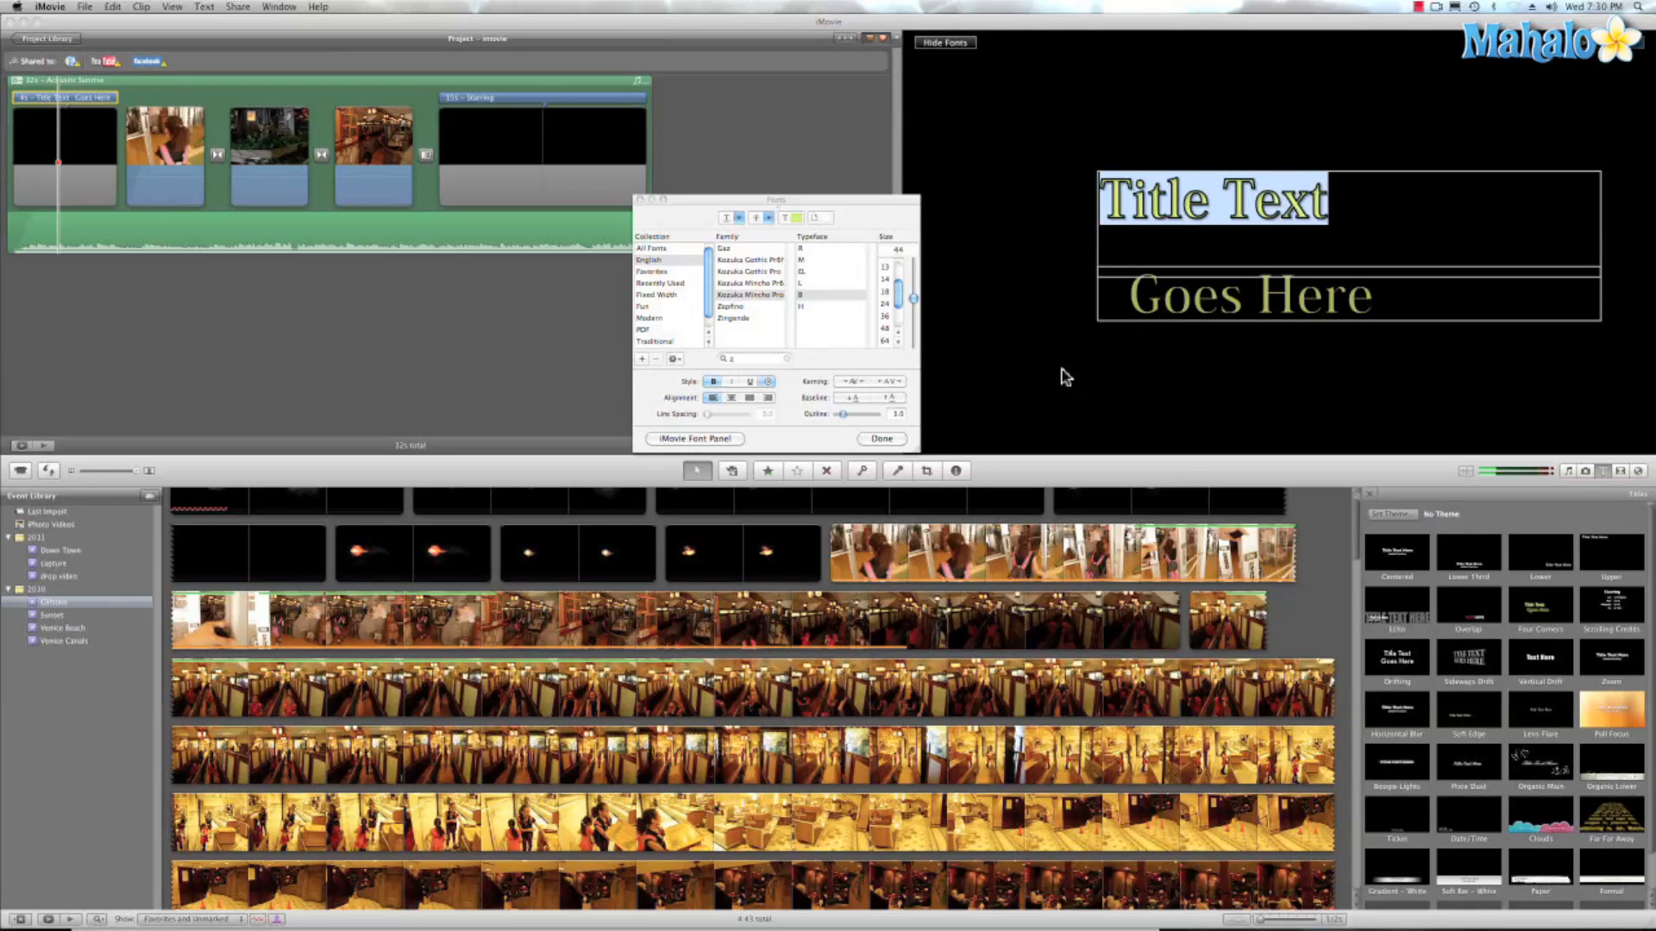
mouse_move(432, 307)
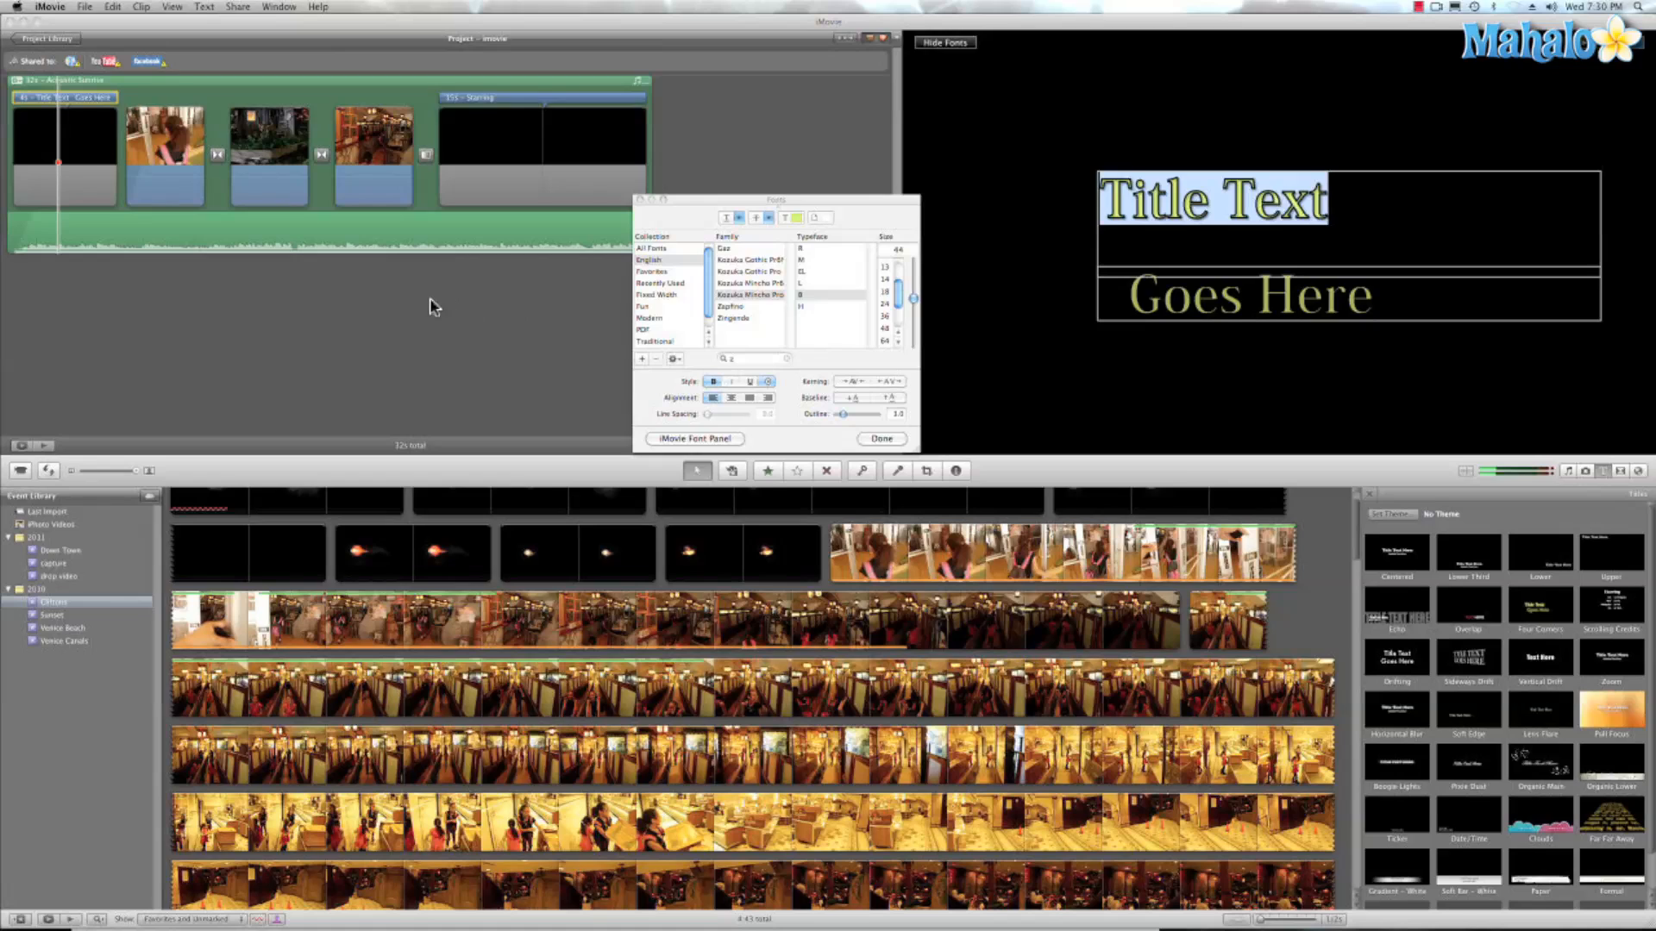
Step: Set the title clip's background to White in the Inspector and close the Fonts panel
click(63, 147)
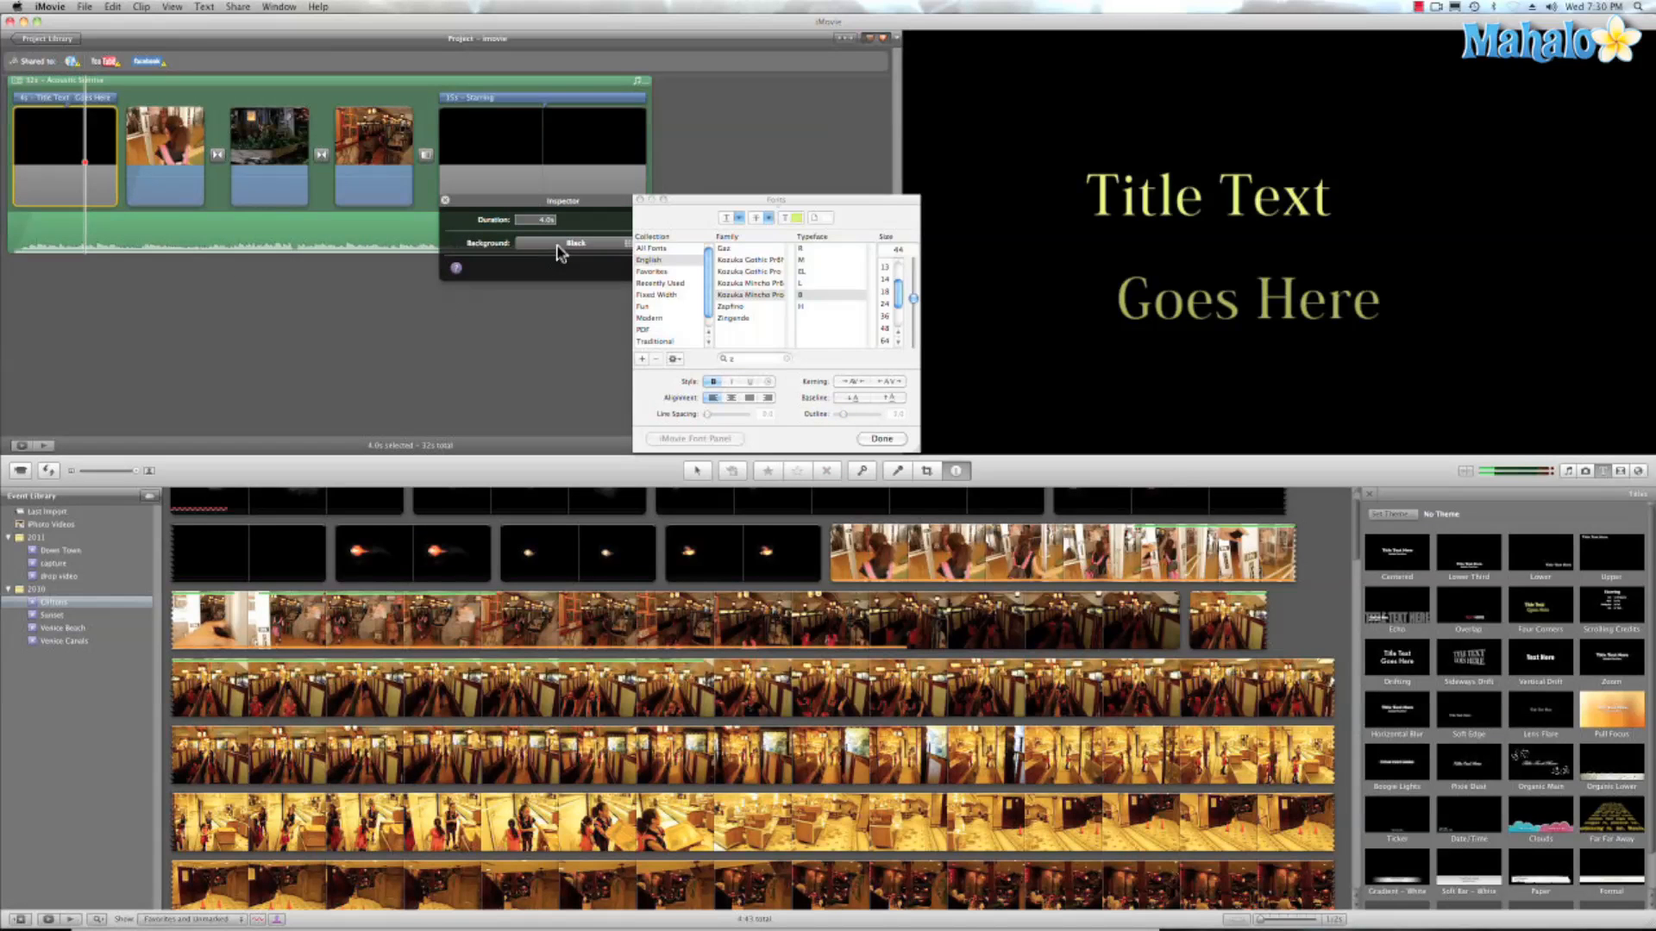
click(575, 244)
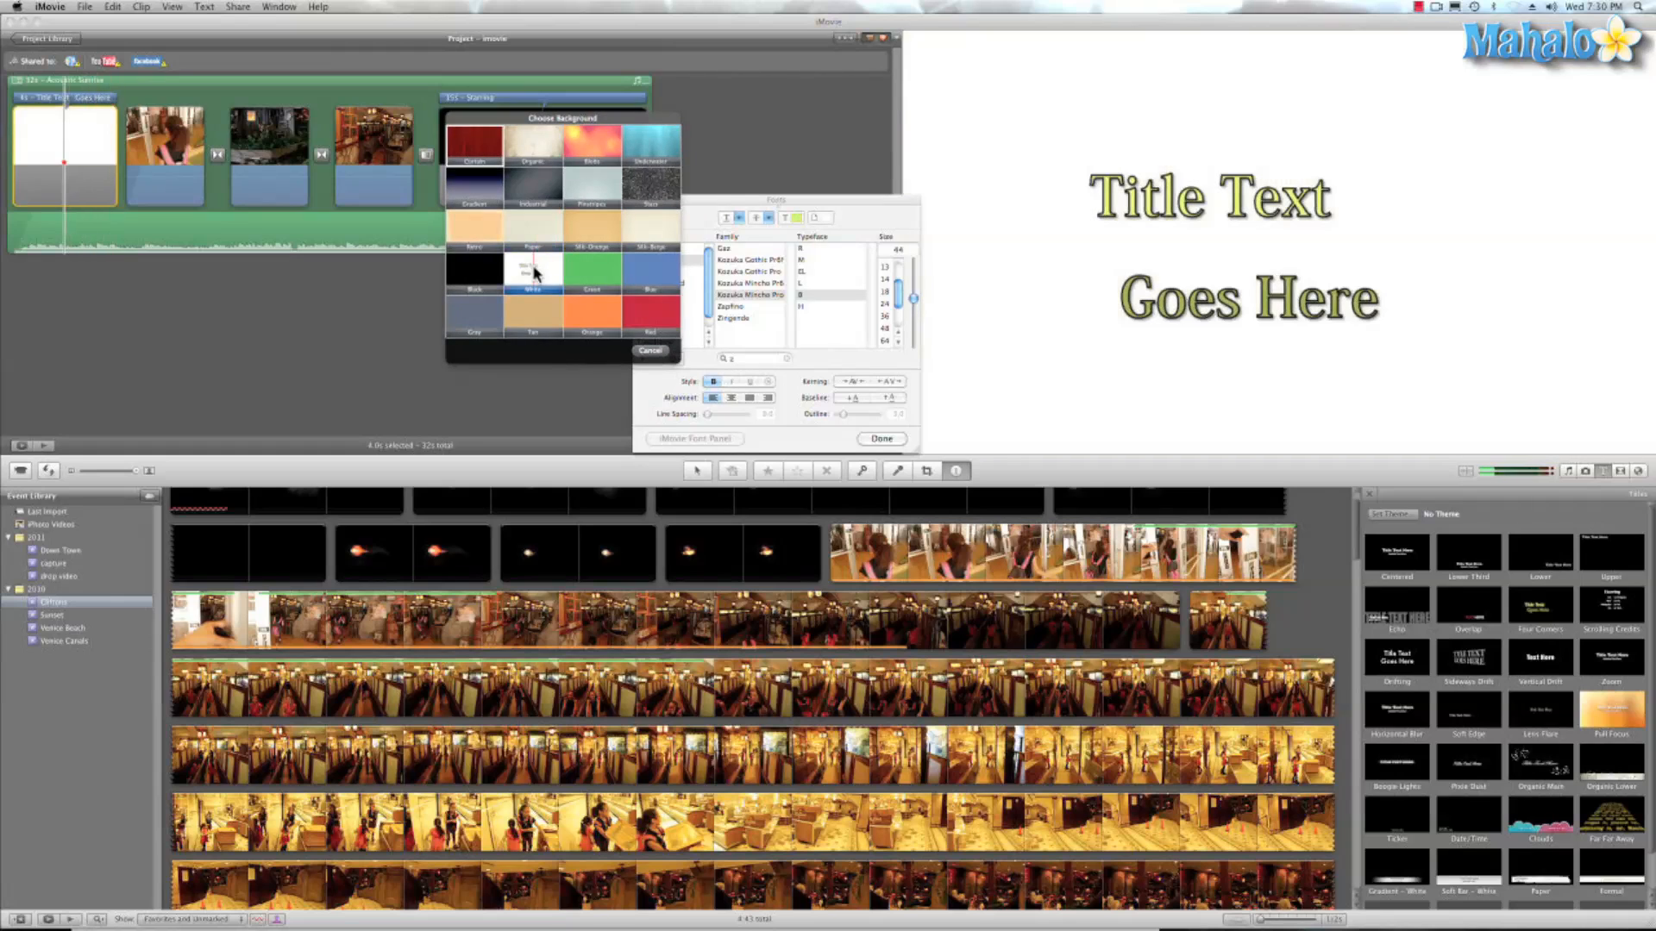
click(649, 351)
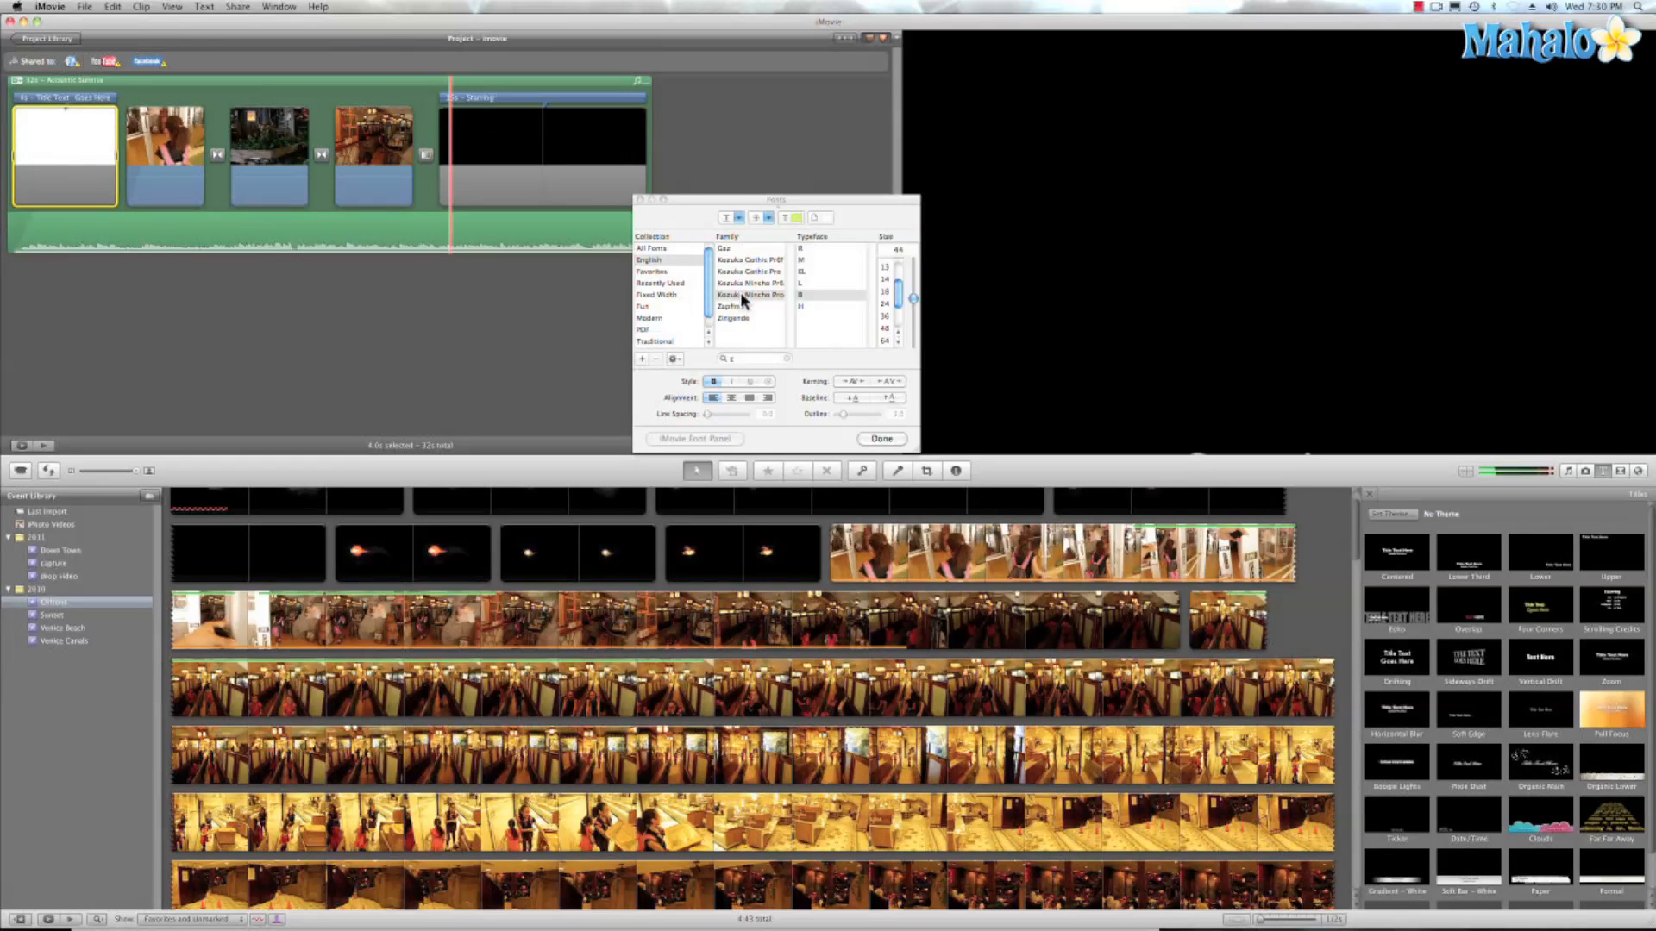
click(881, 438)
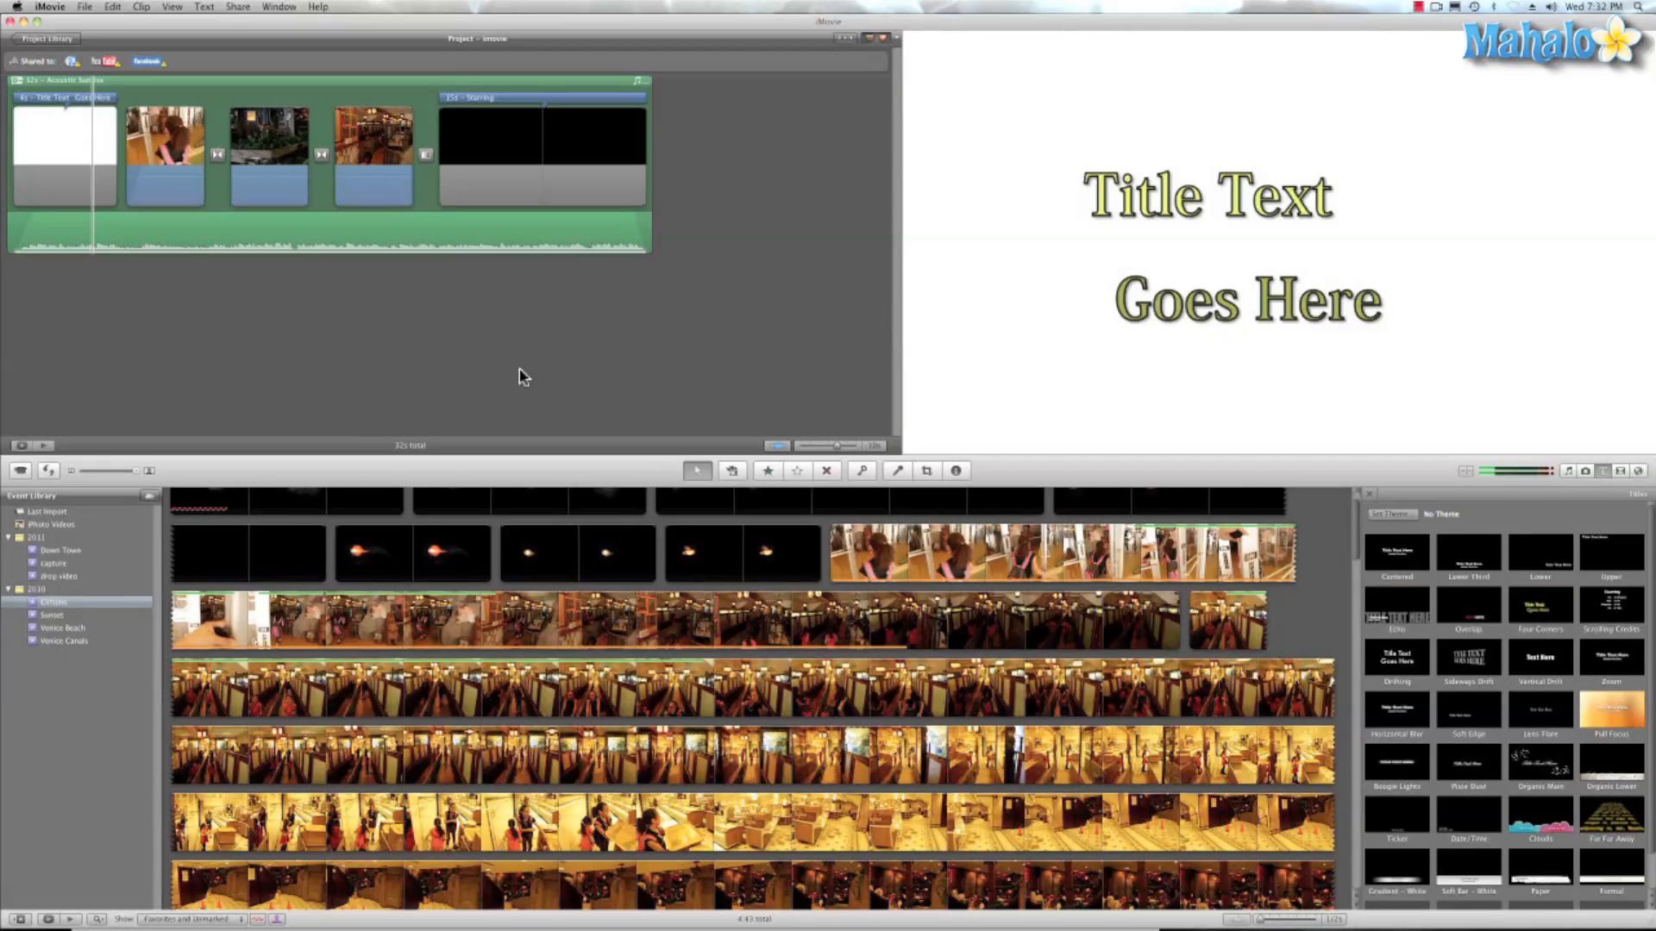
mouse_move(489, 372)
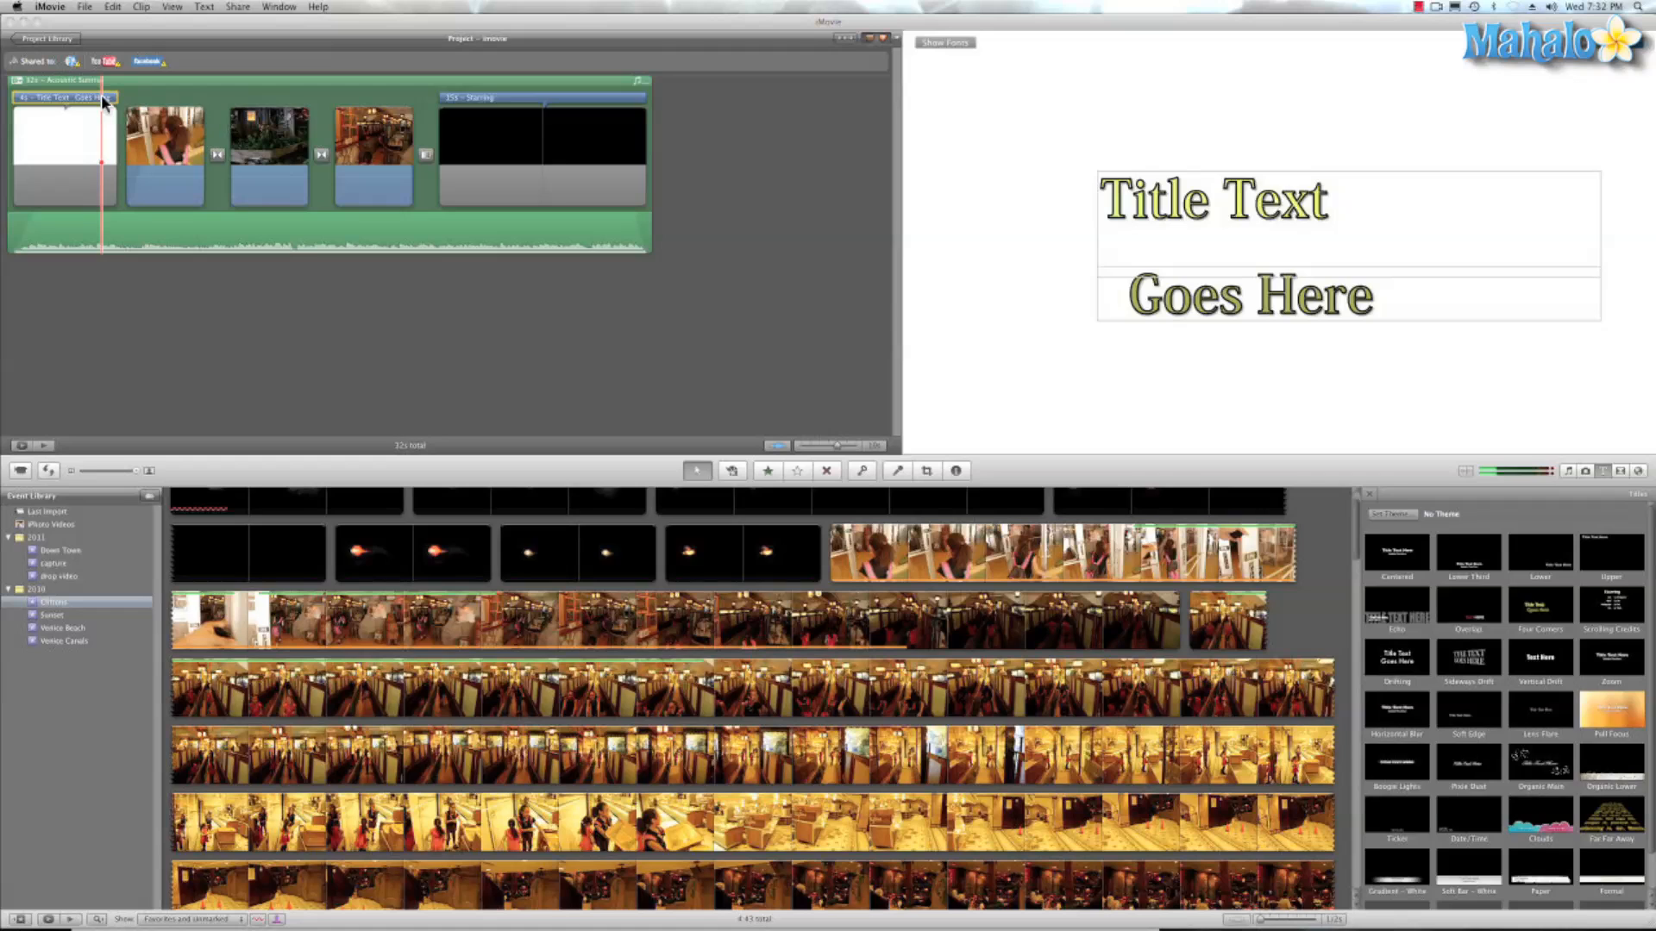
Step: Color the Title Text words blue using the Text Color wheel
double_click(1212, 198)
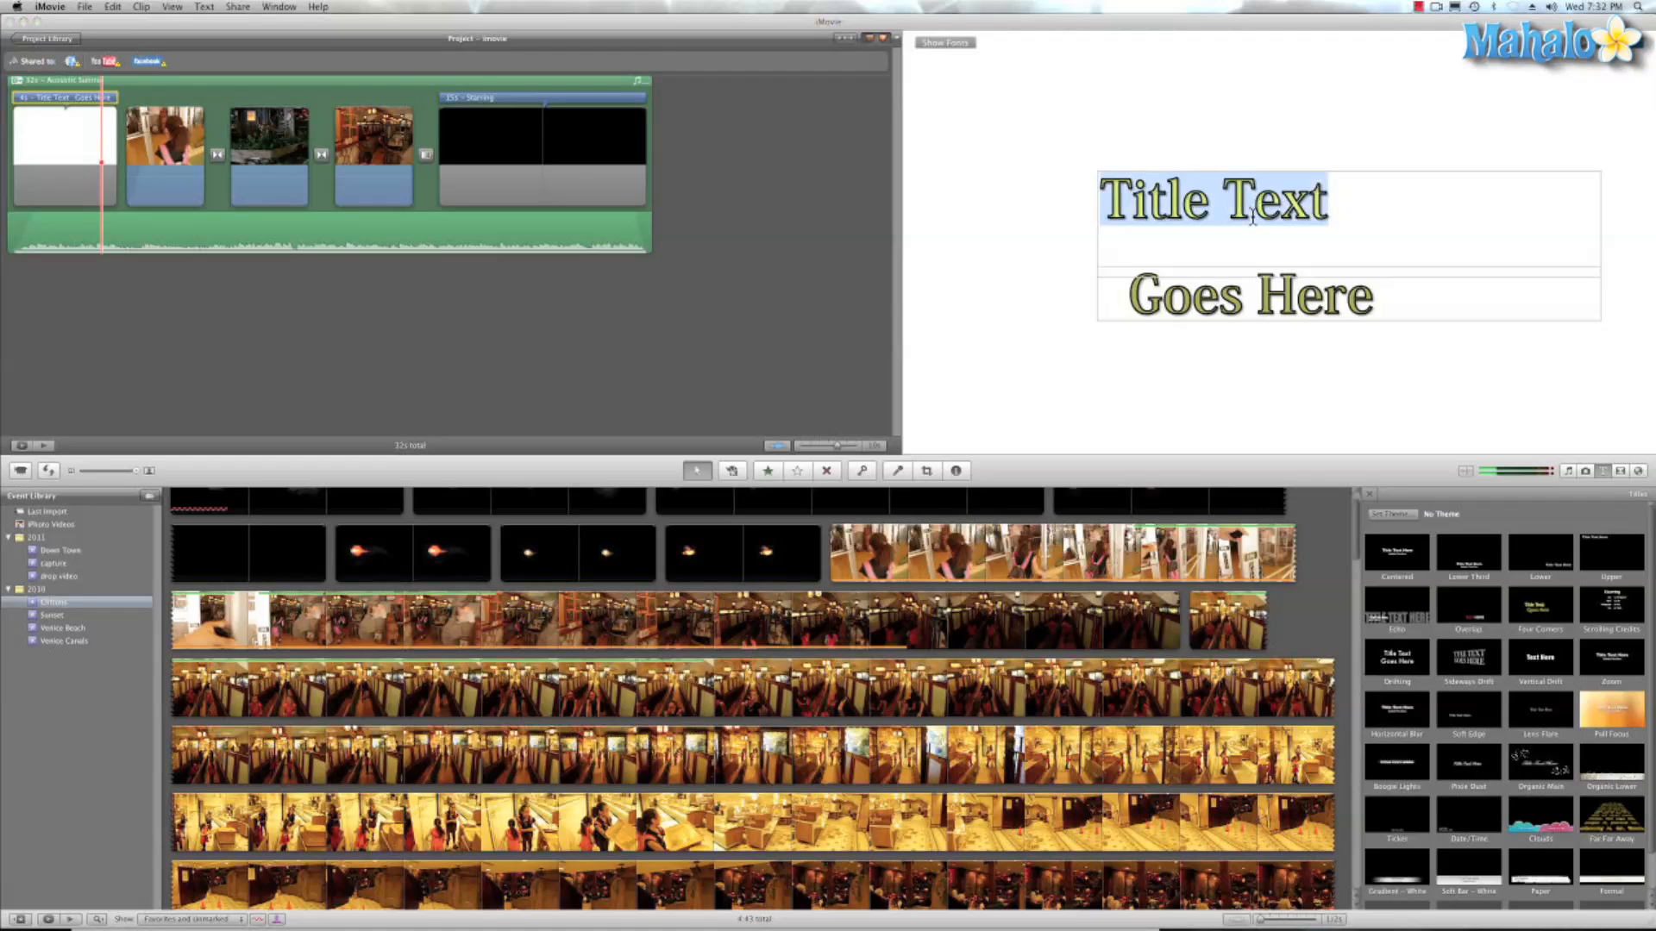
click(943, 42)
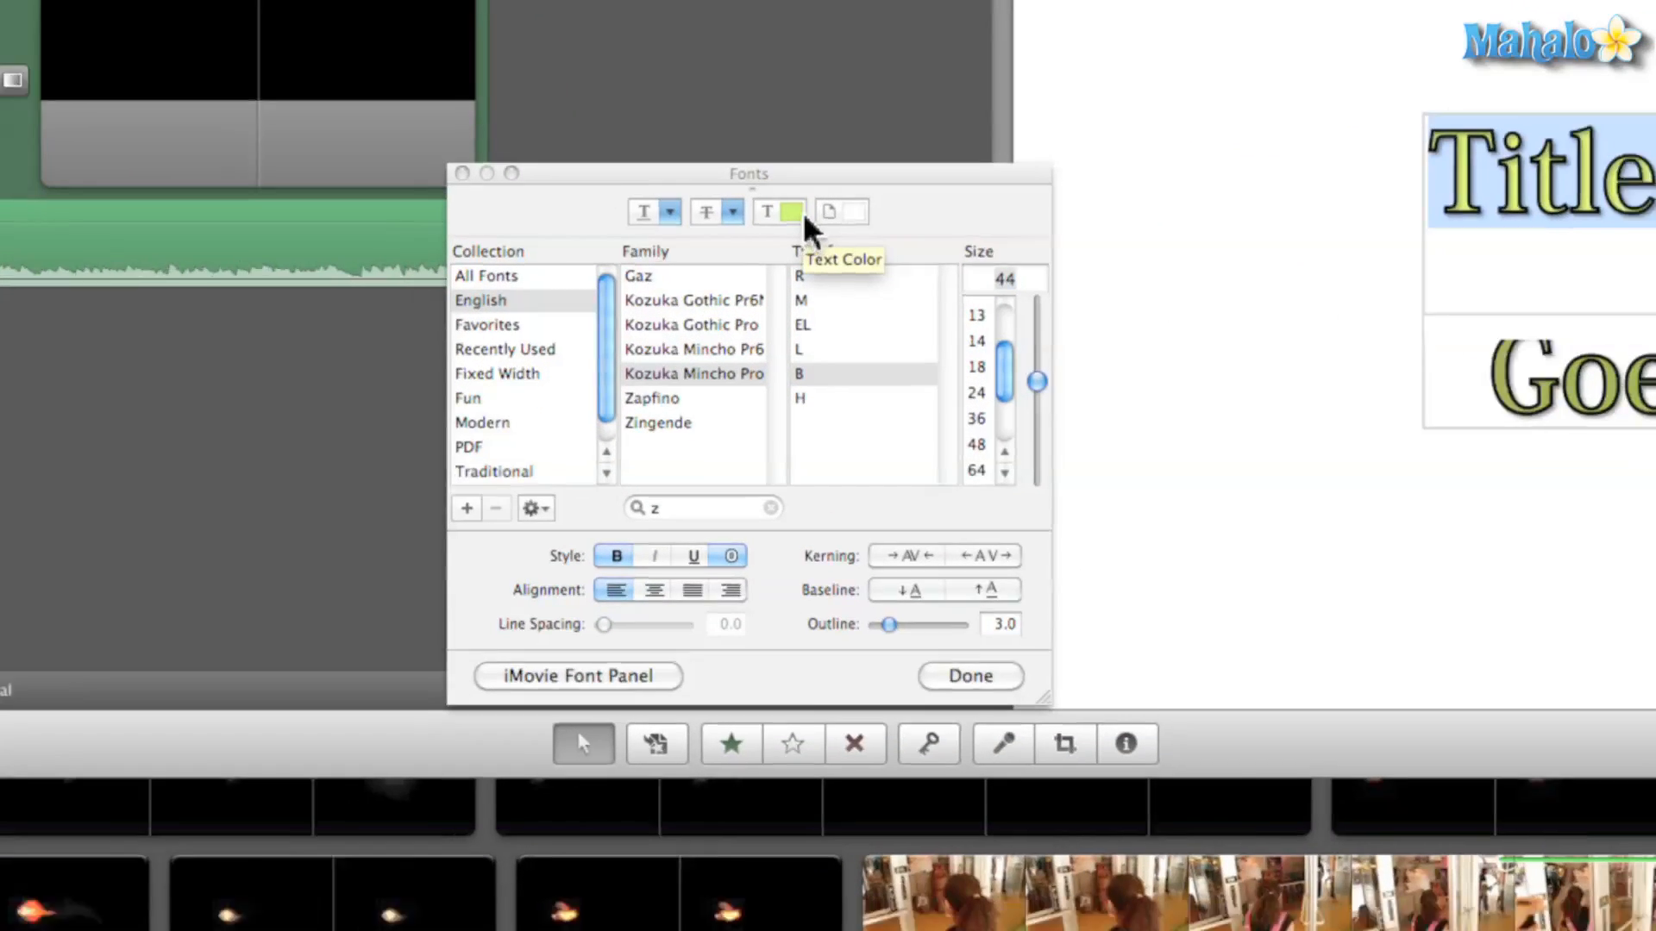
click(787, 211)
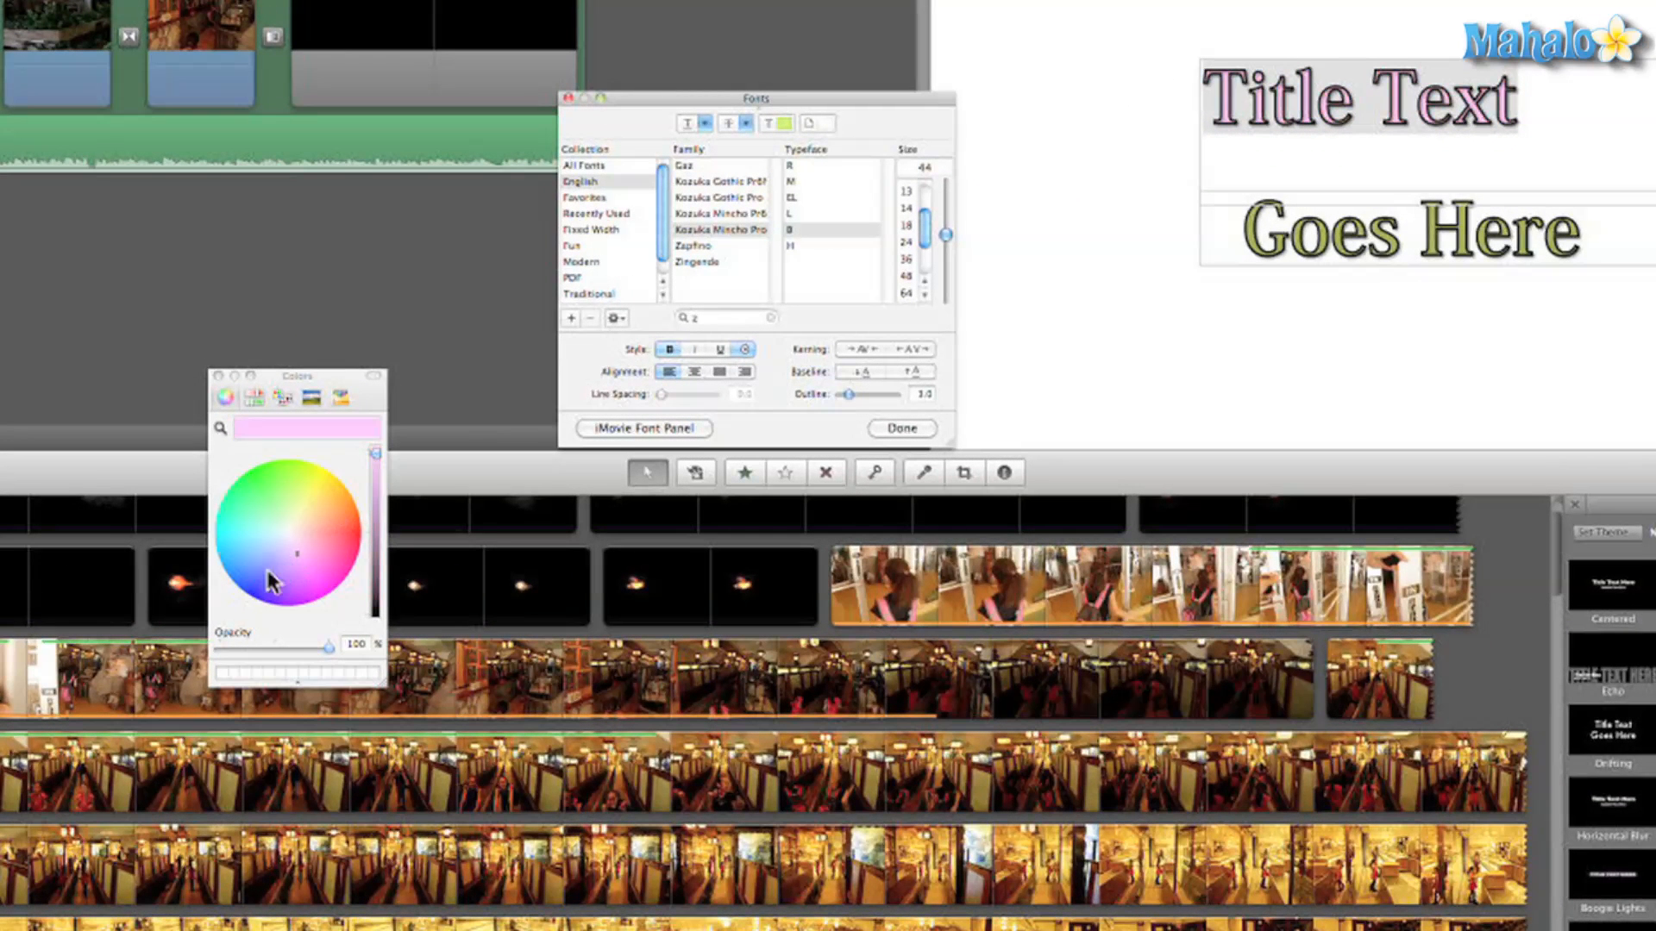
click(253, 544)
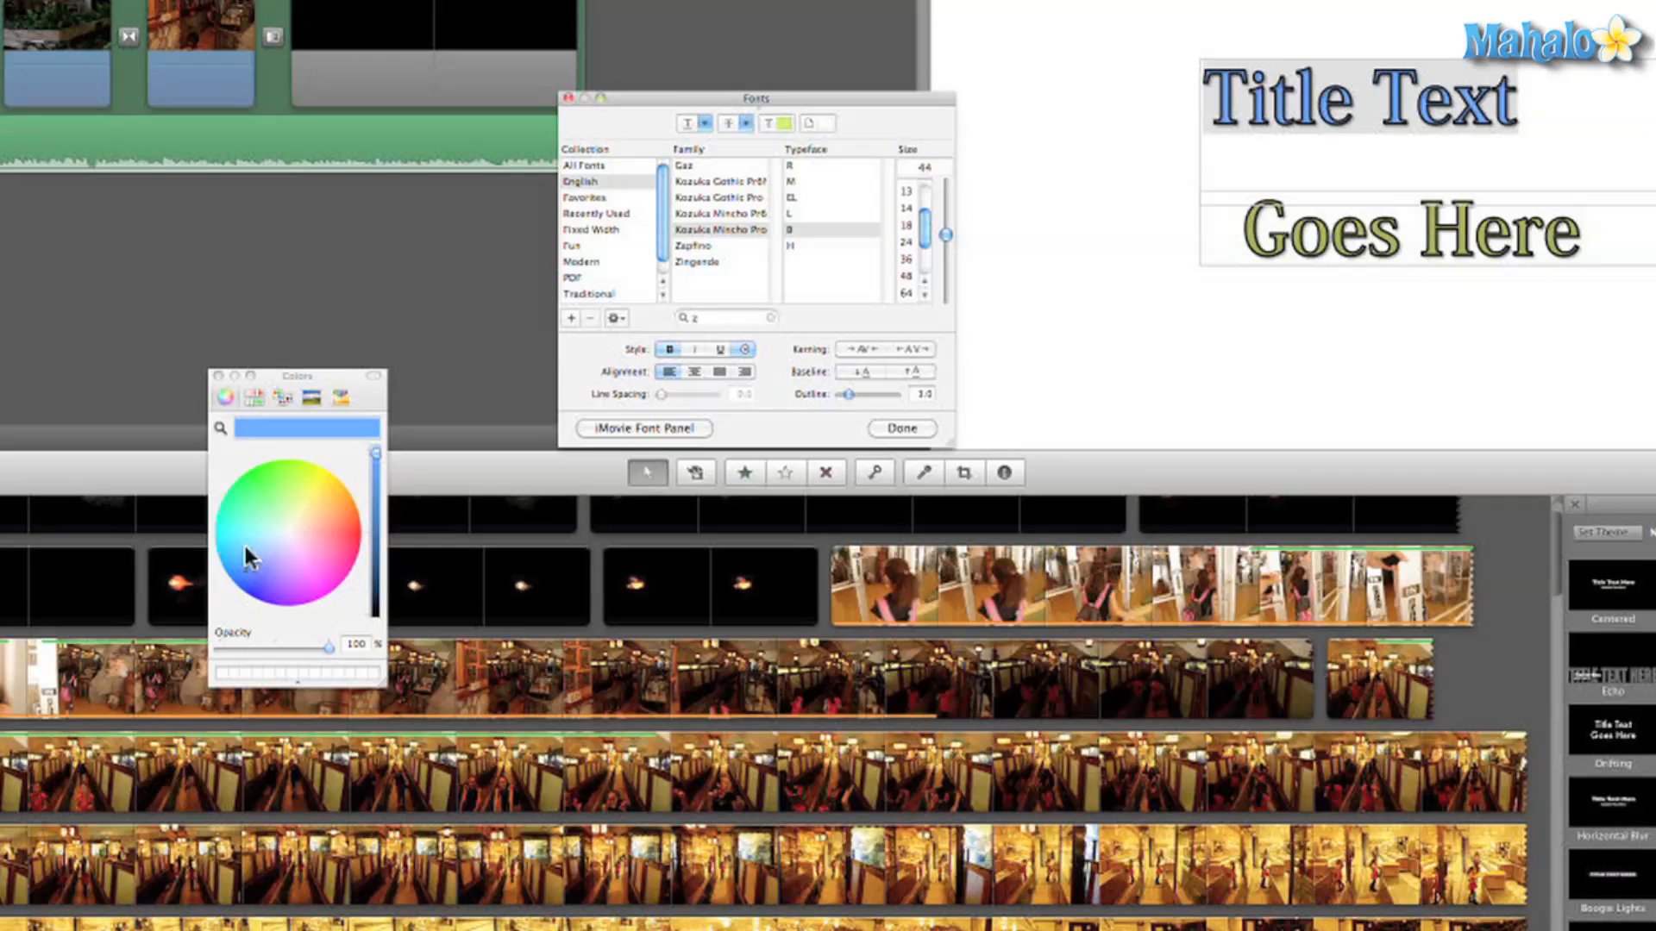
mouse_move(818, 462)
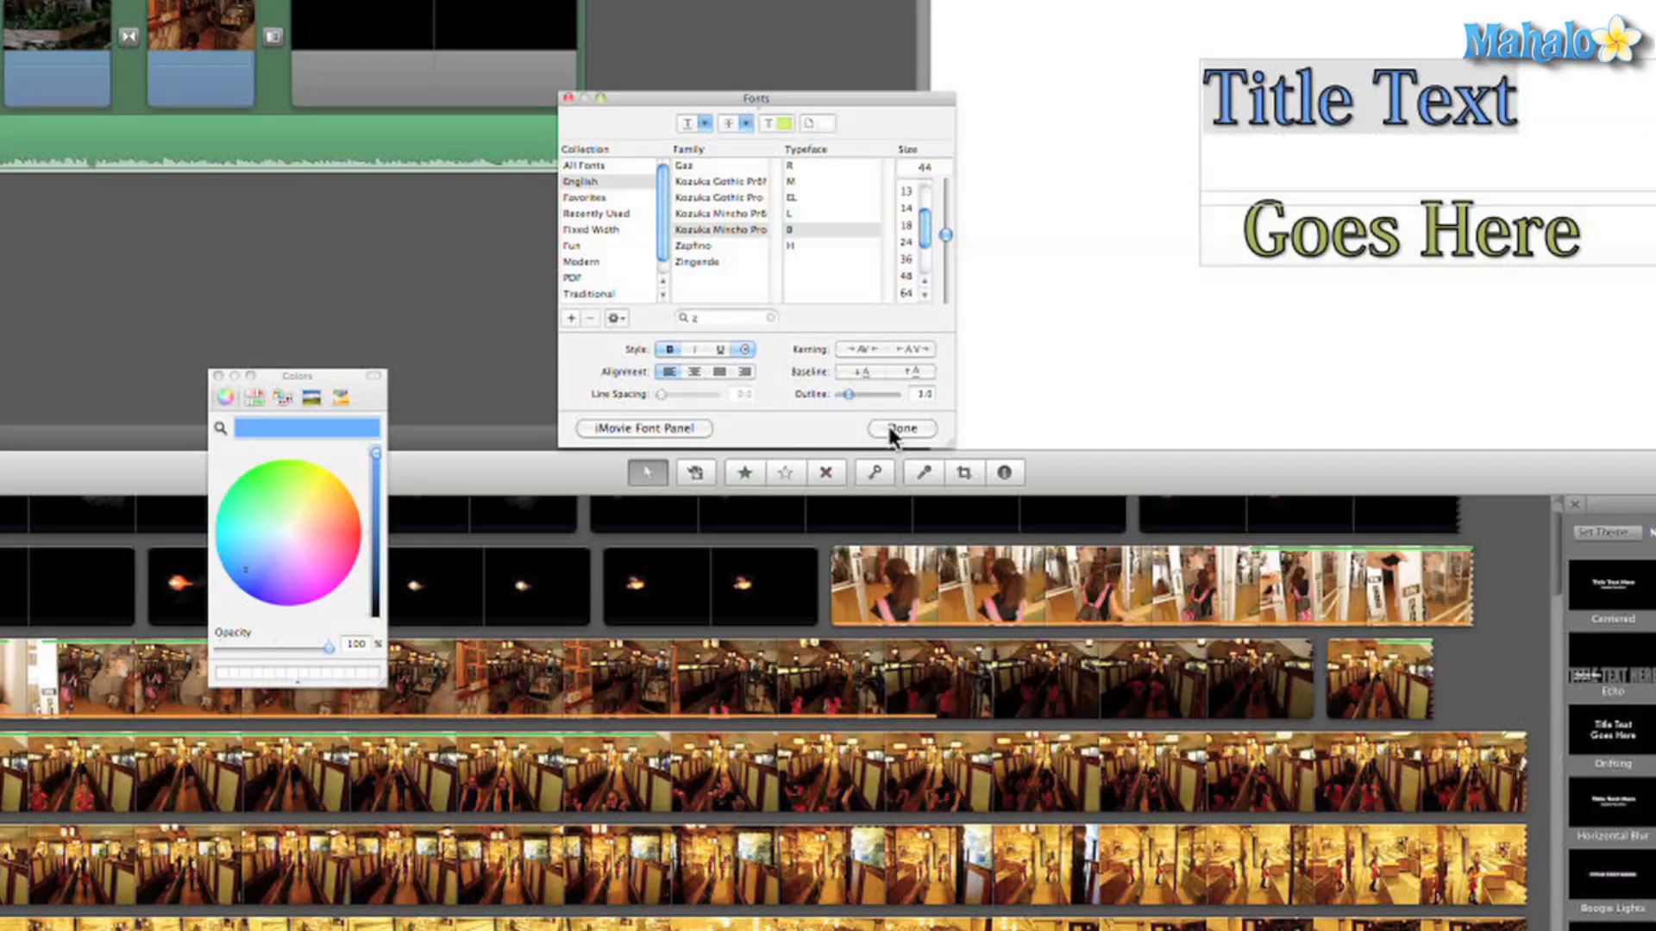
click(900, 427)
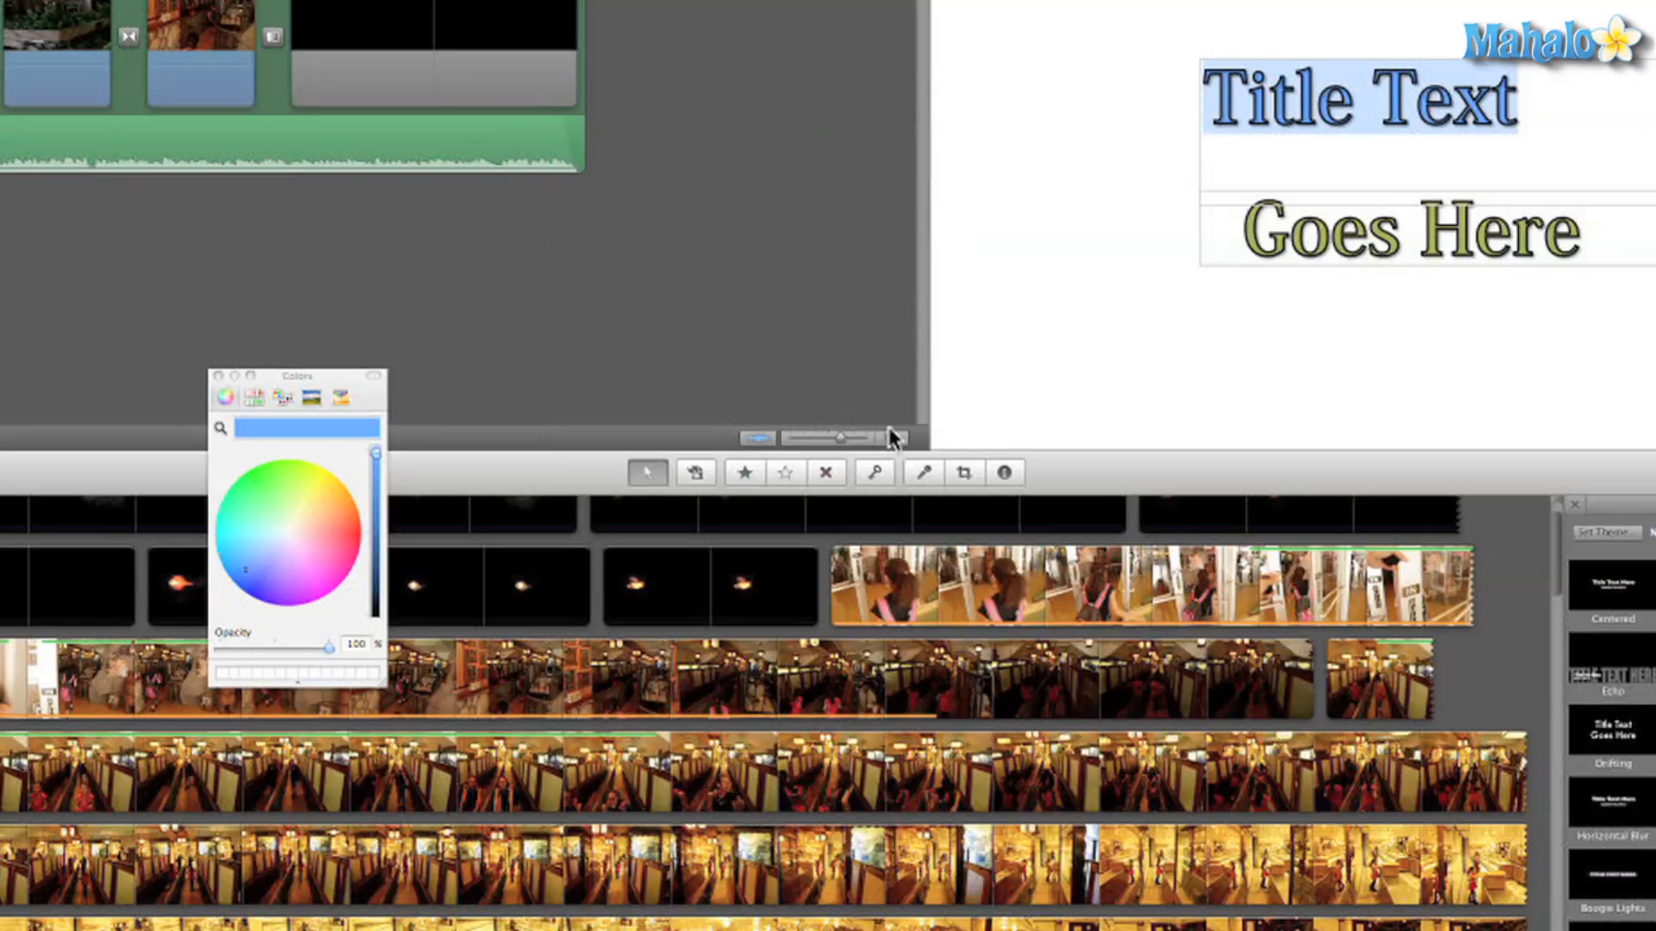
mouse_move(716, 382)
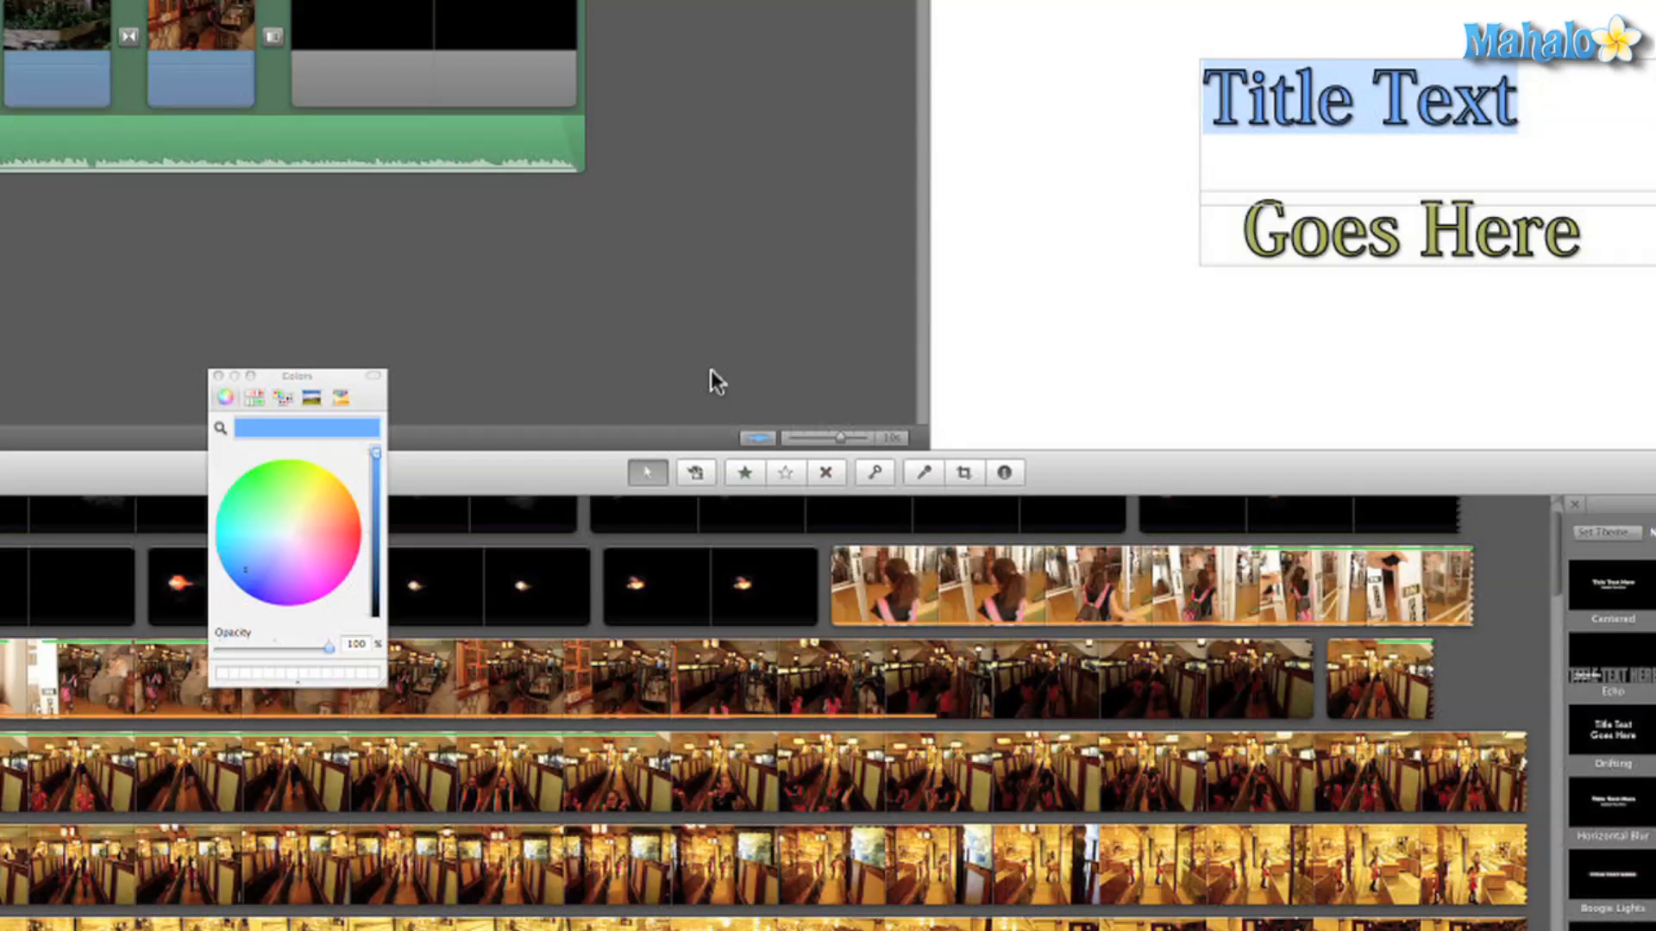
mouse_move(627, 380)
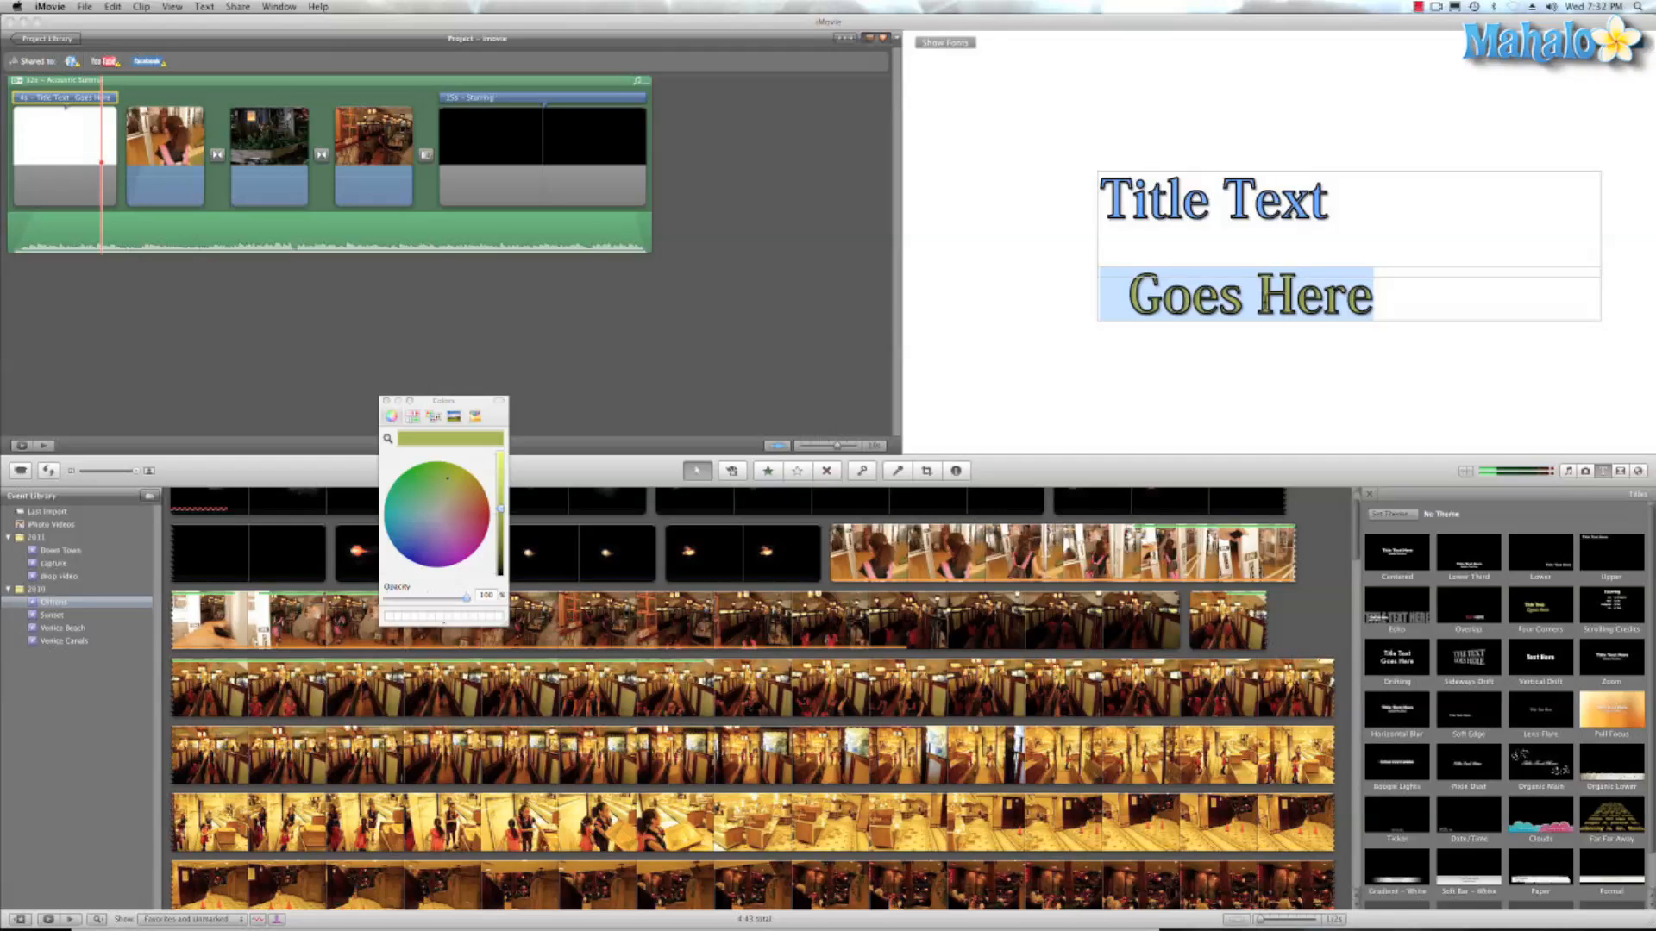
mouse_move(528, 525)
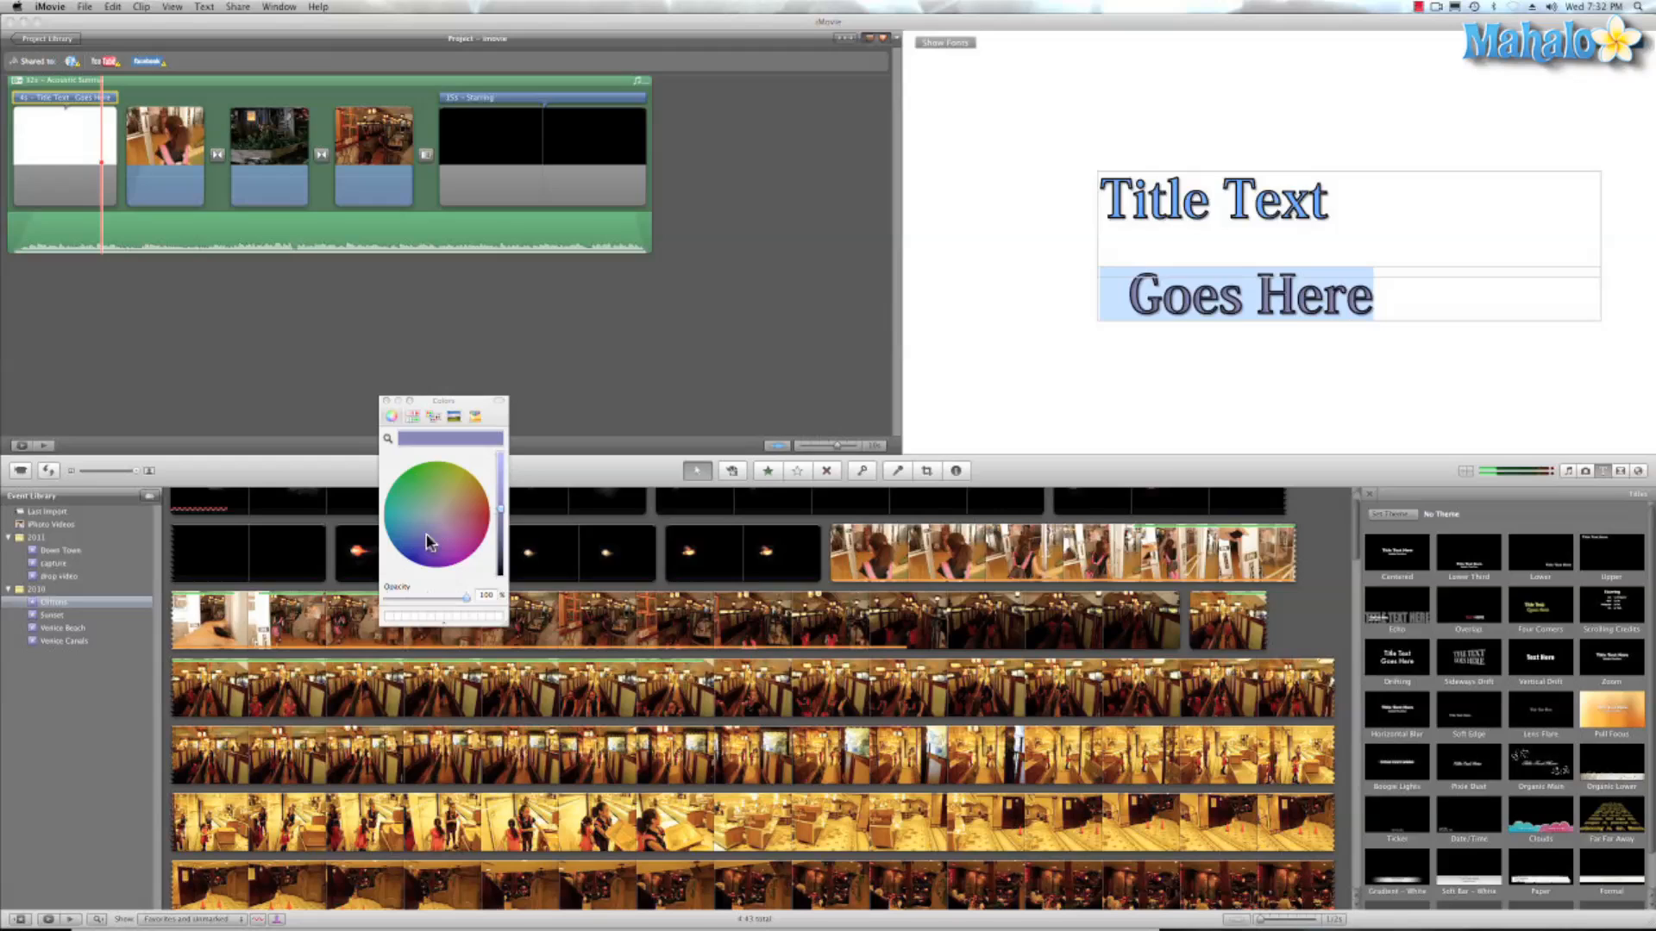
Step: Try a purple shade, then a green shade, on the Goes Here line
click(412, 497)
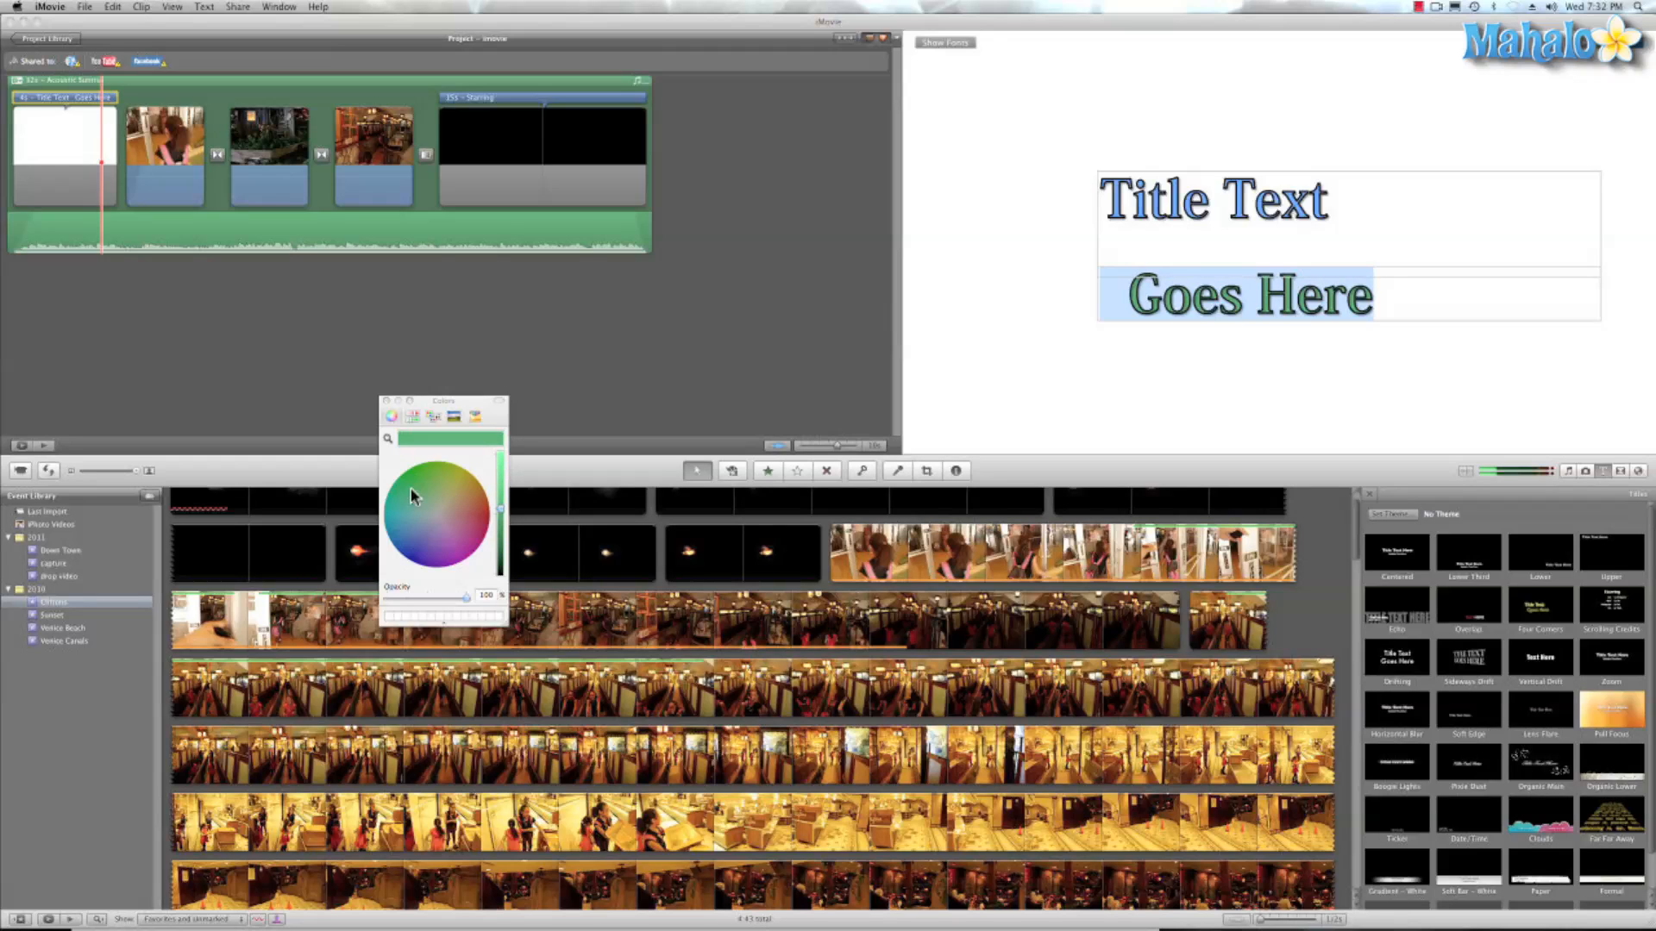
click(452, 498)
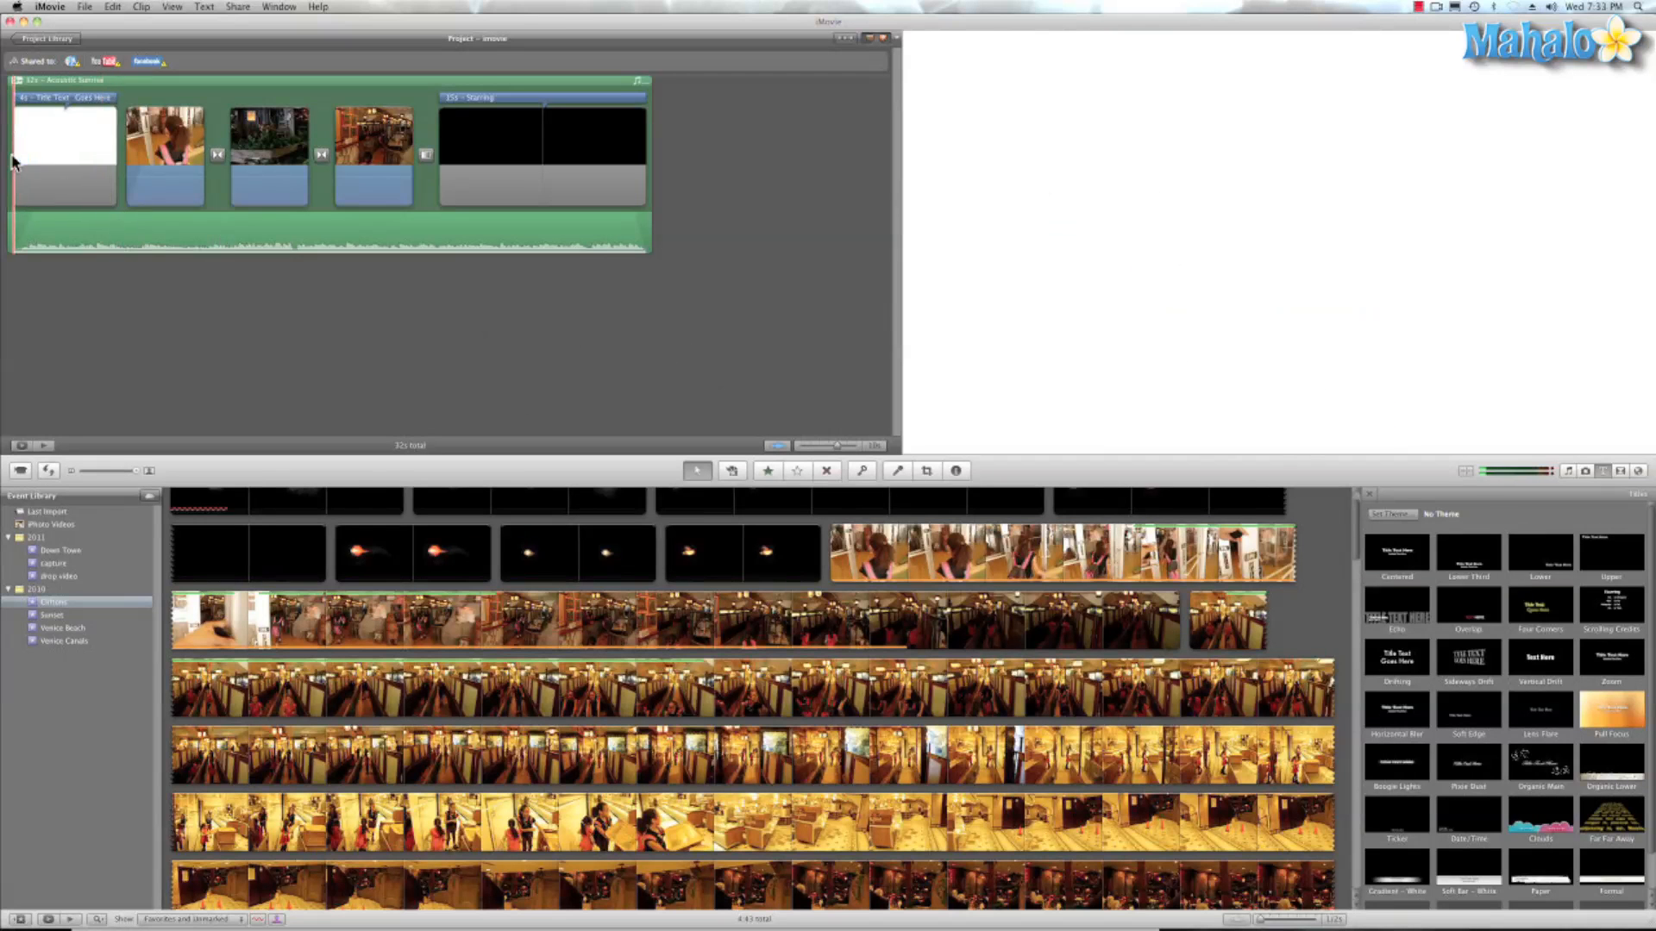
click(63, 137)
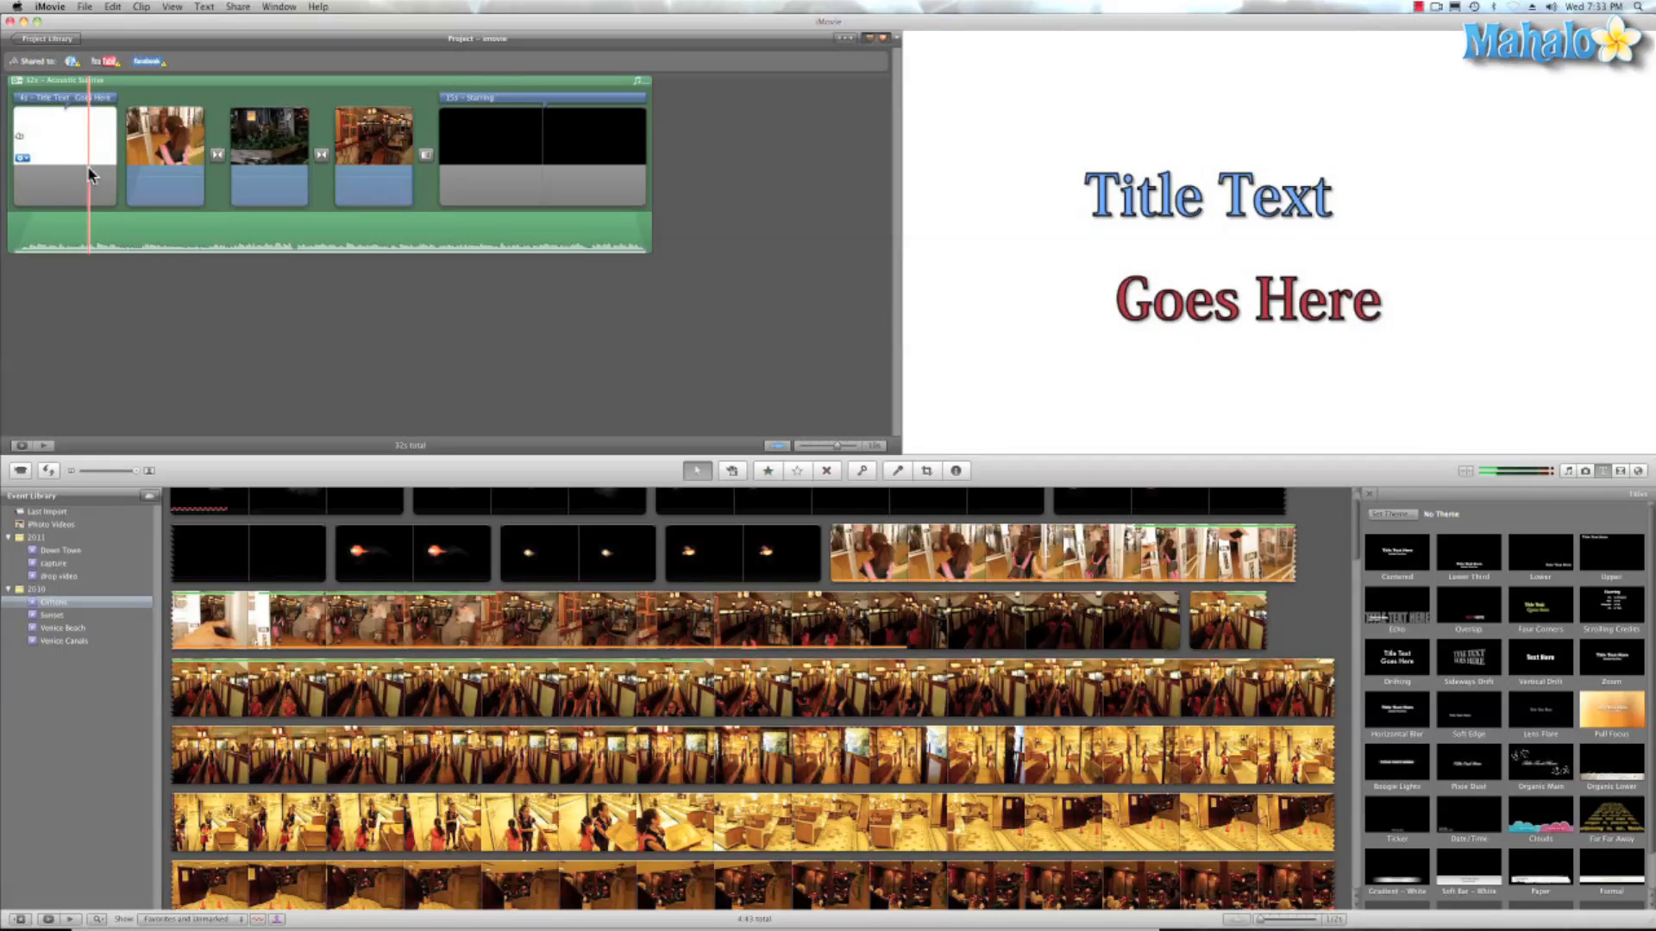
click(63, 154)
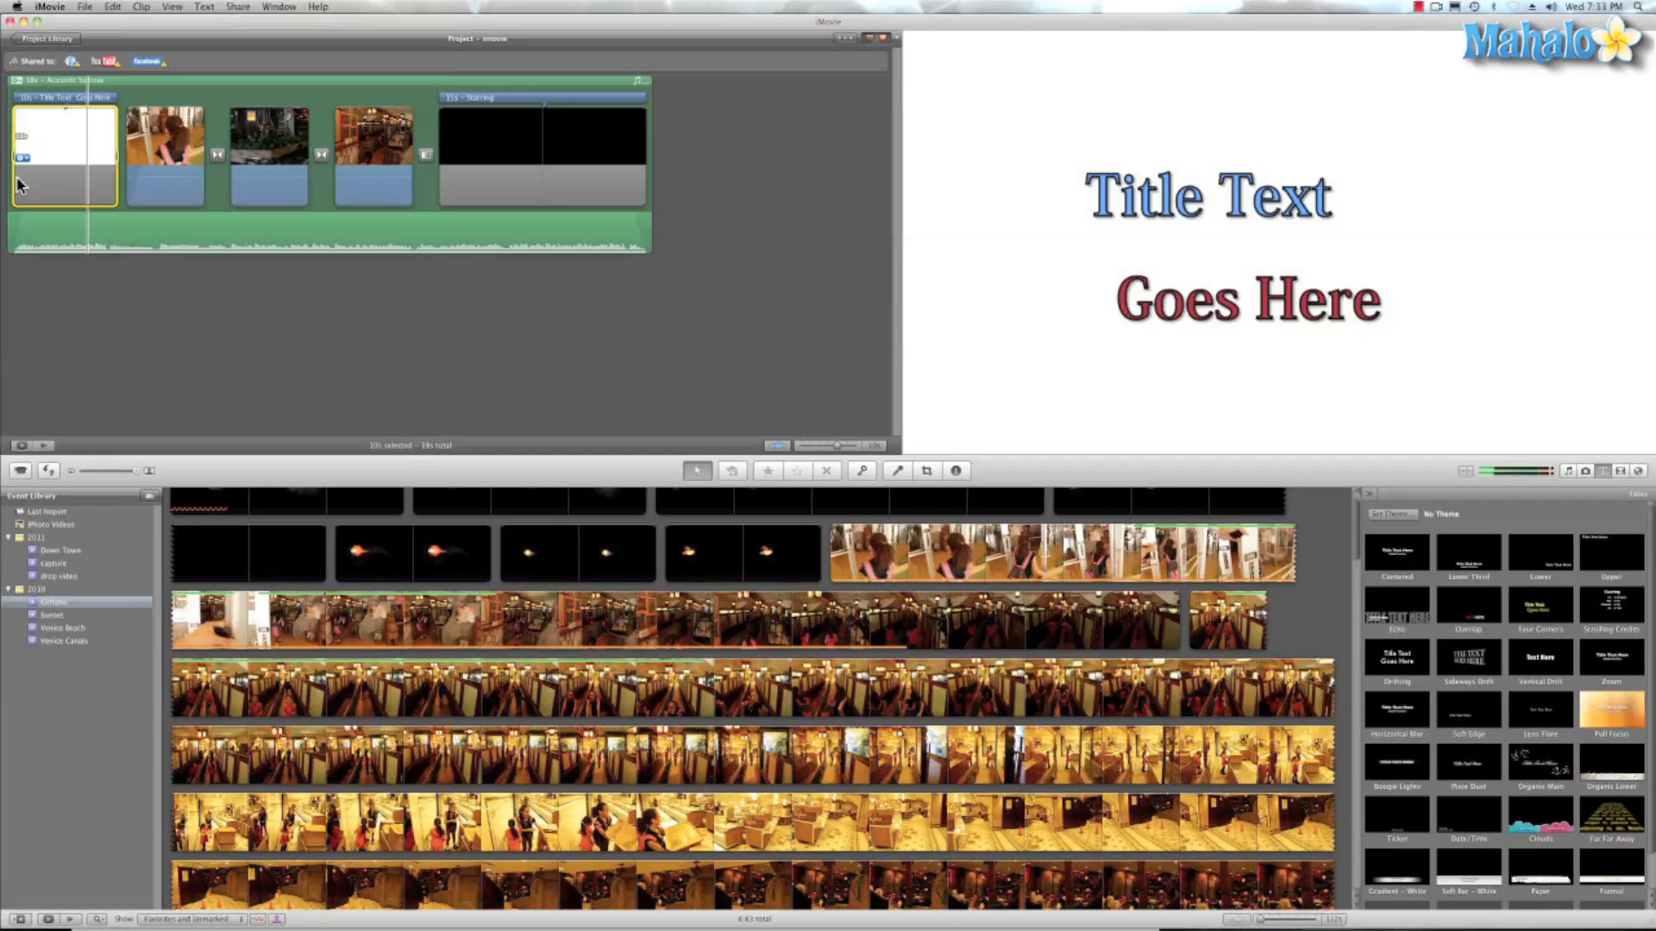